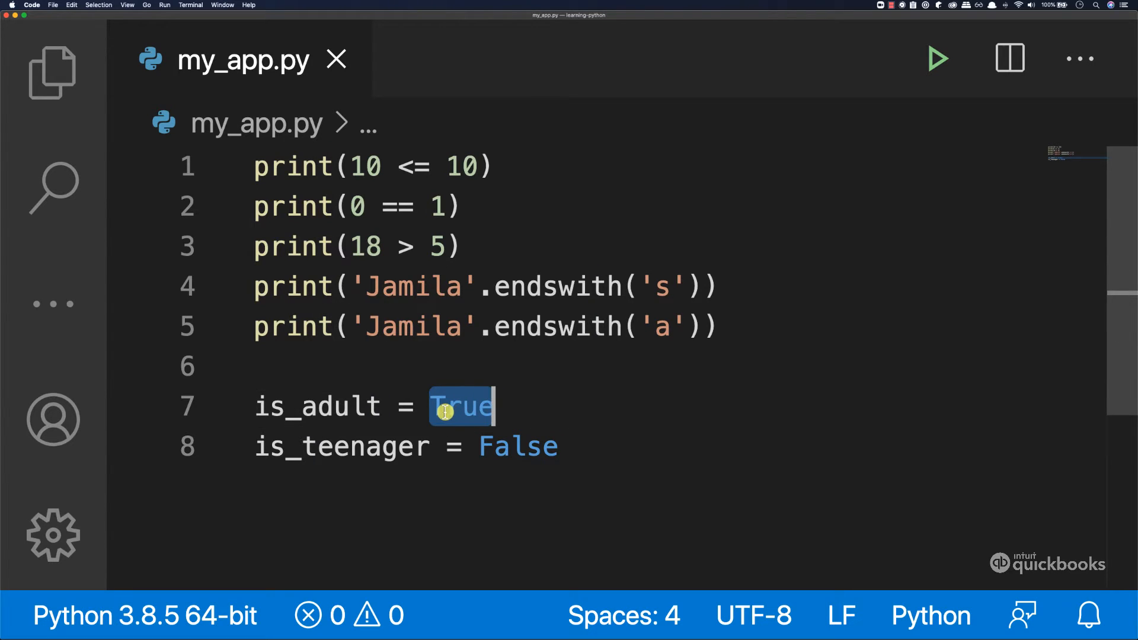
mouse_move(589, 420)
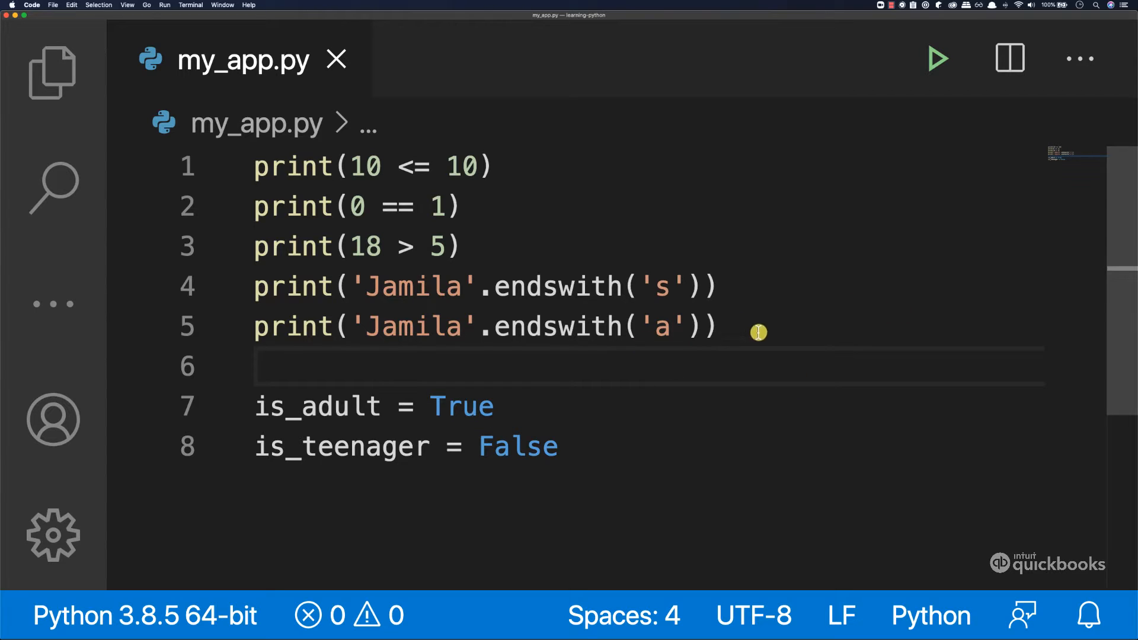
Delete the print comparison lines and the is_teenager assignment, leaving only is_adult = True
drag(757, 332, 352, 207)
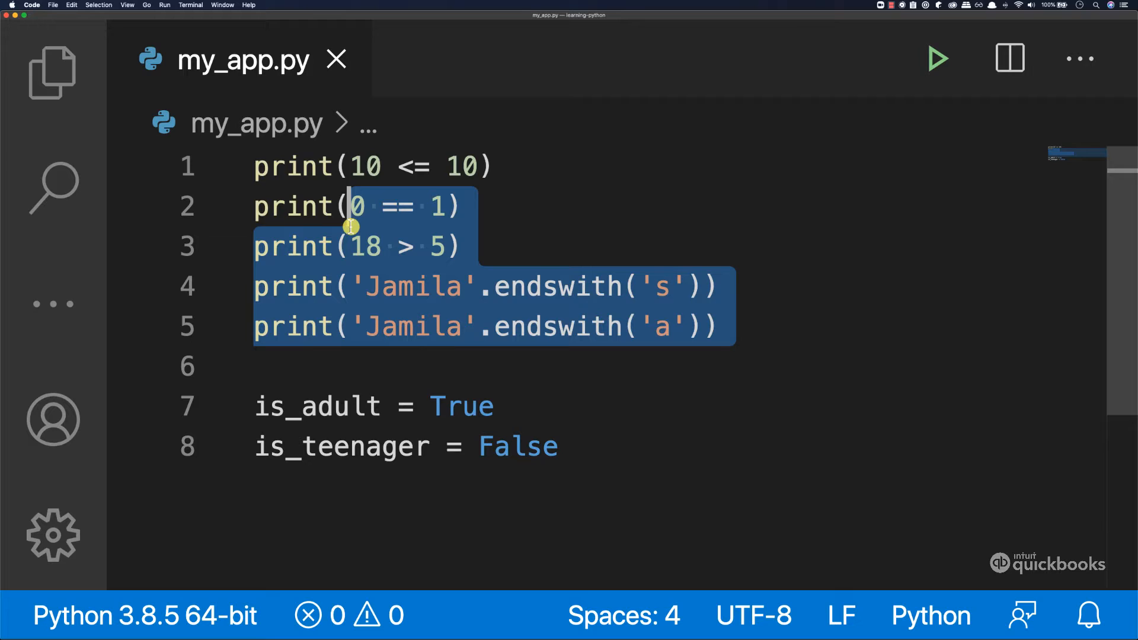
key(Delete)
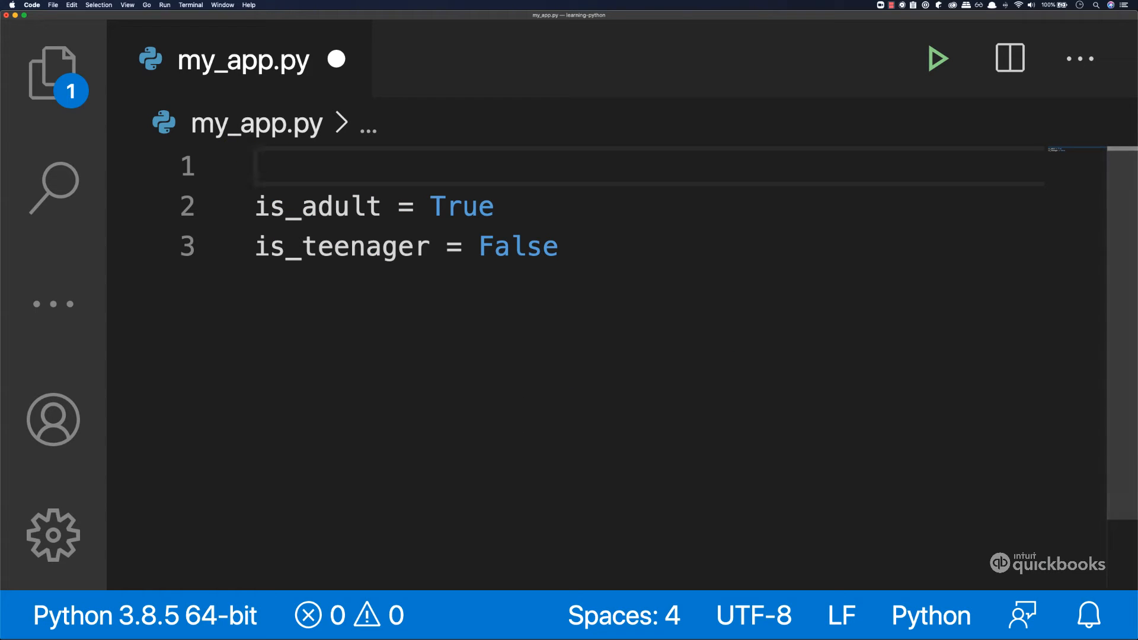
drag(335, 246, 558, 246)
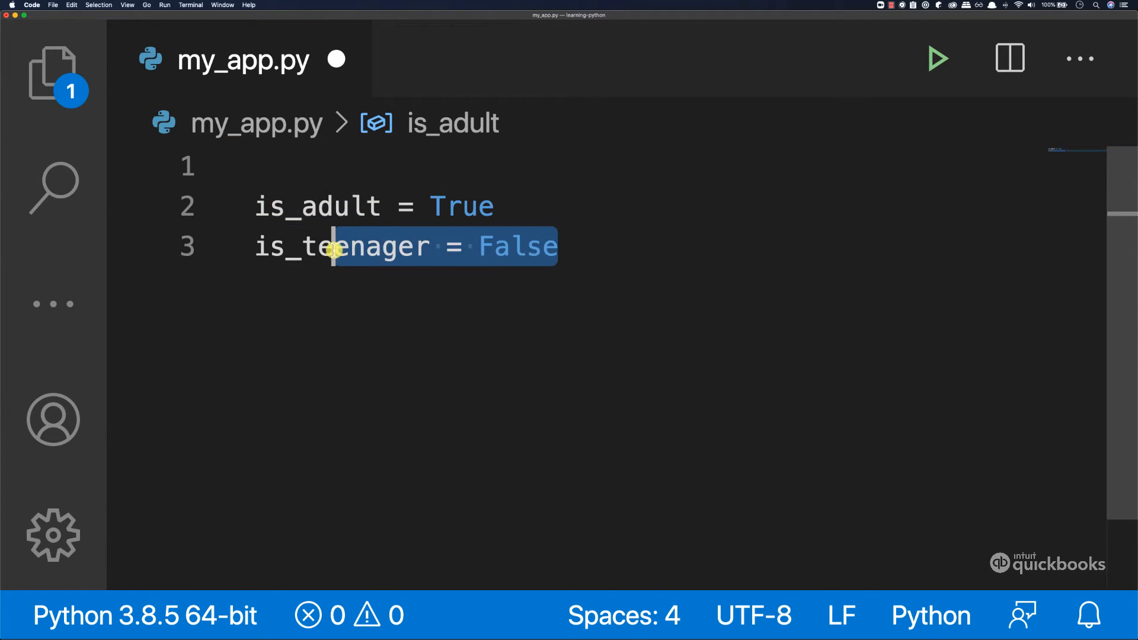
key(Backspace)
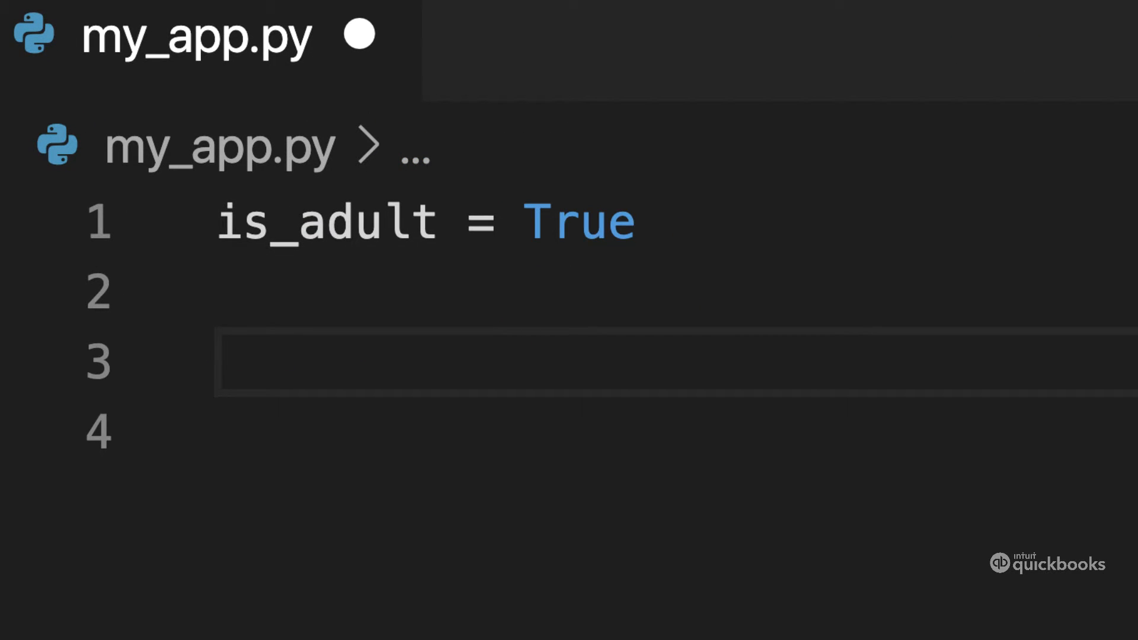
Write the condition line if is_adult: below the variable, dismissing completion suggestions
text(i)
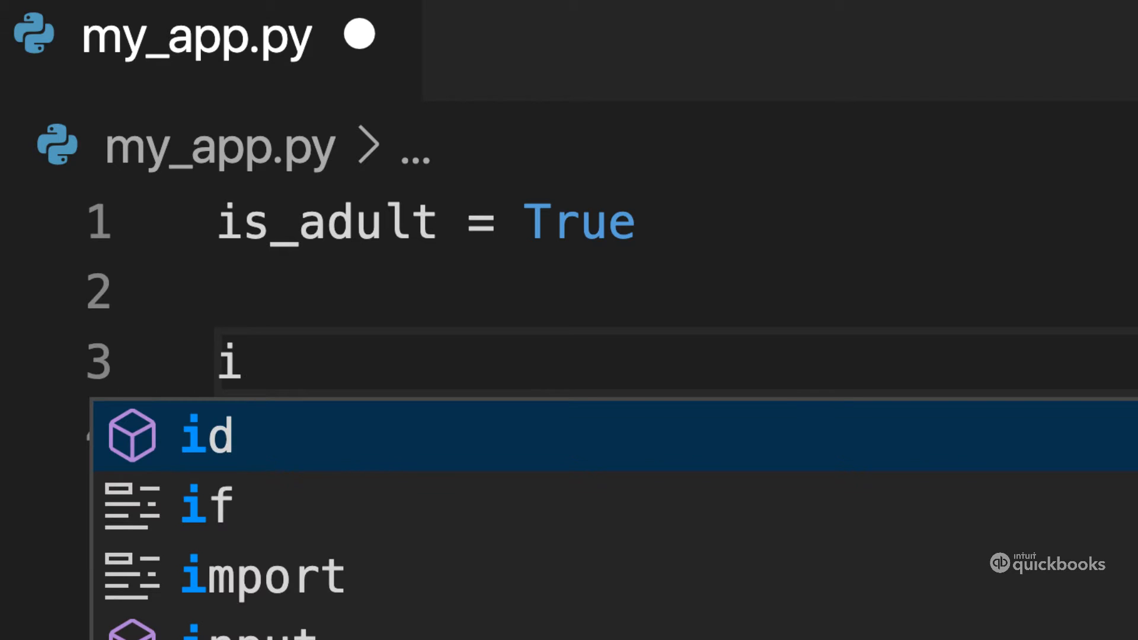
text(f)
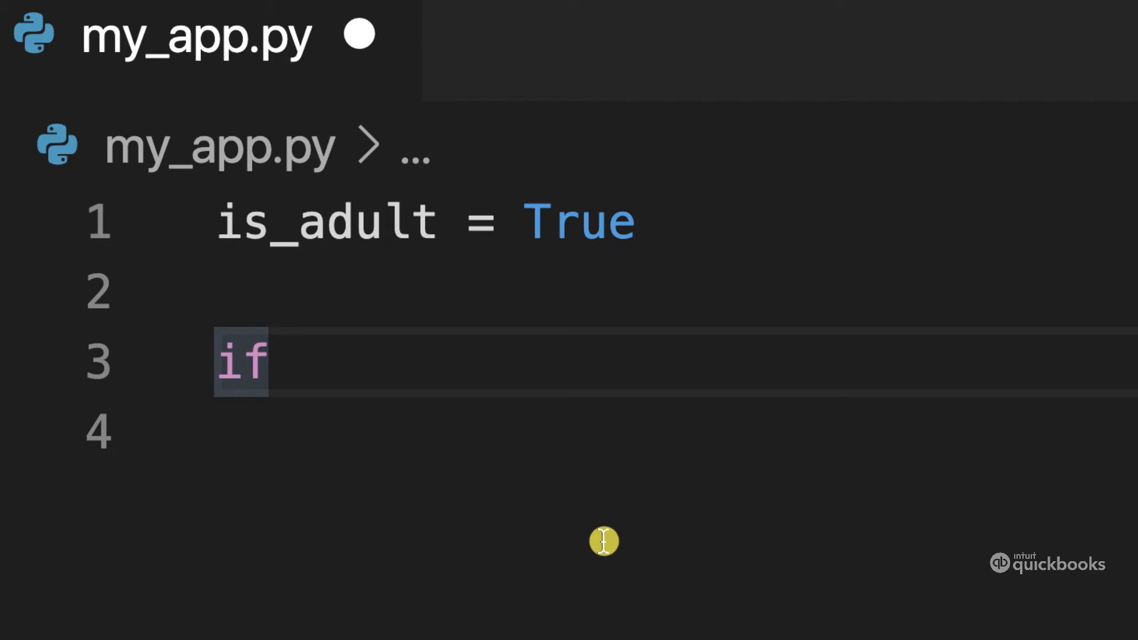
click(243, 359)
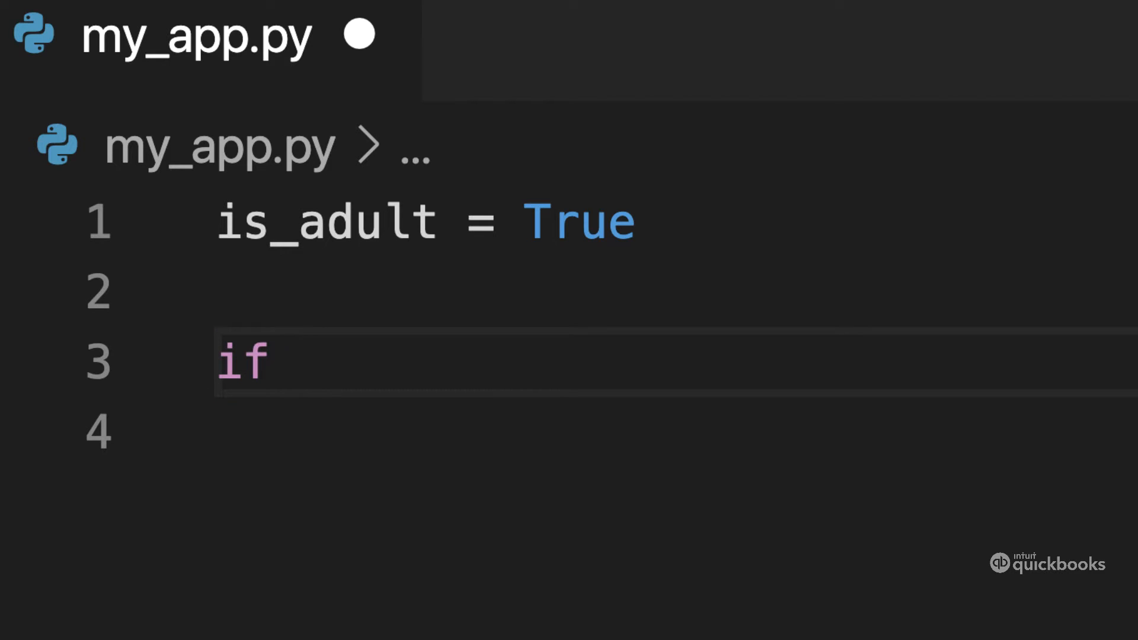
text(is)
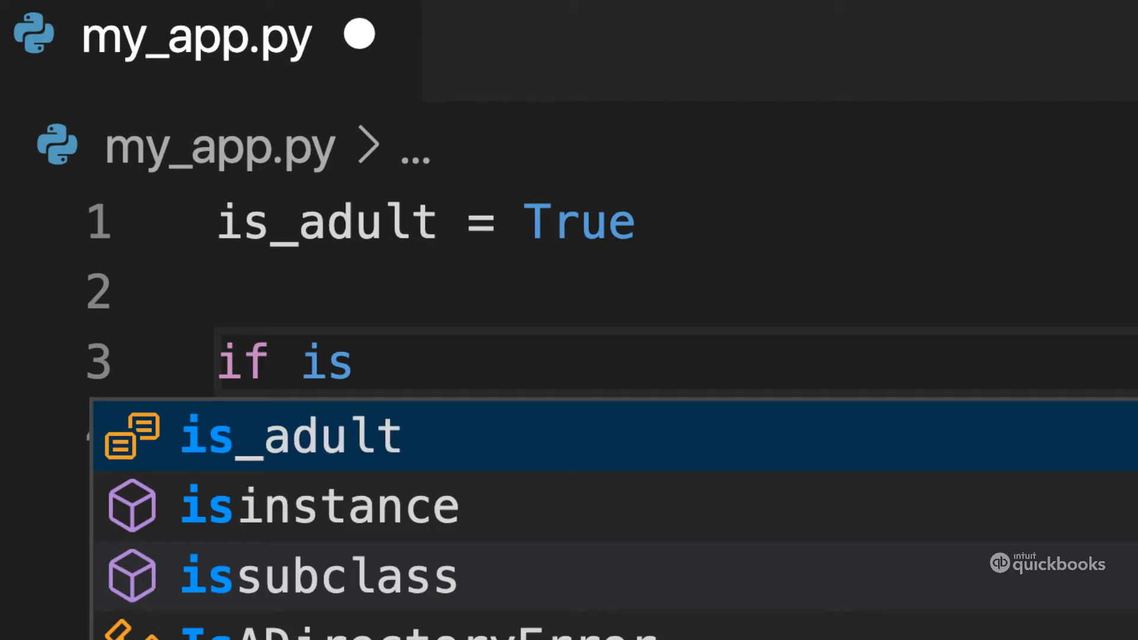
key(Escape)
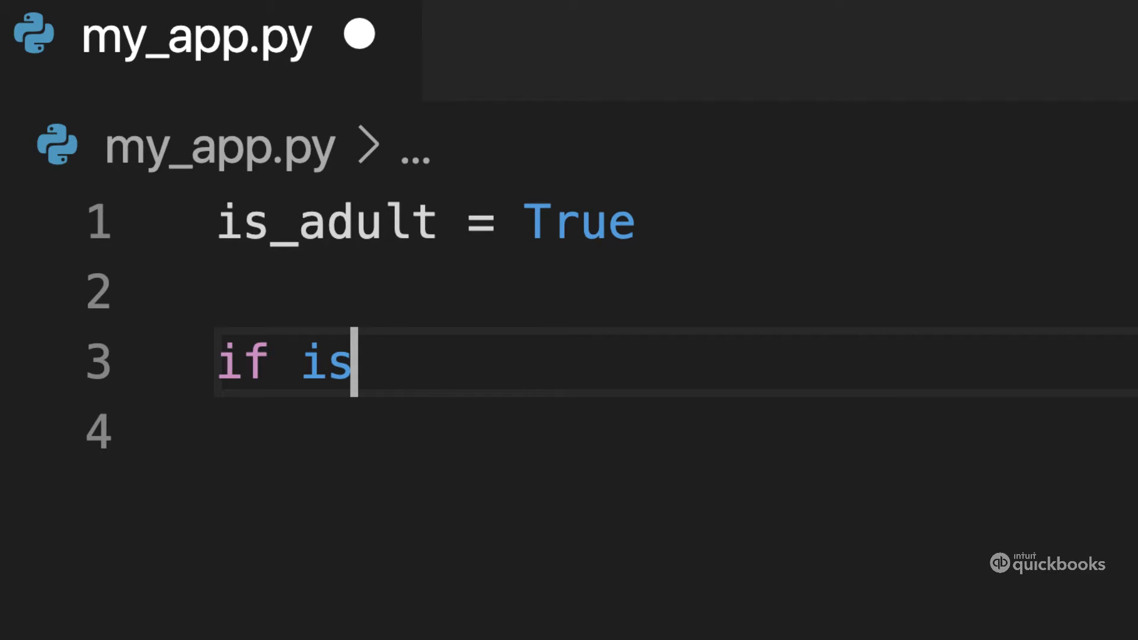
text(_adult)
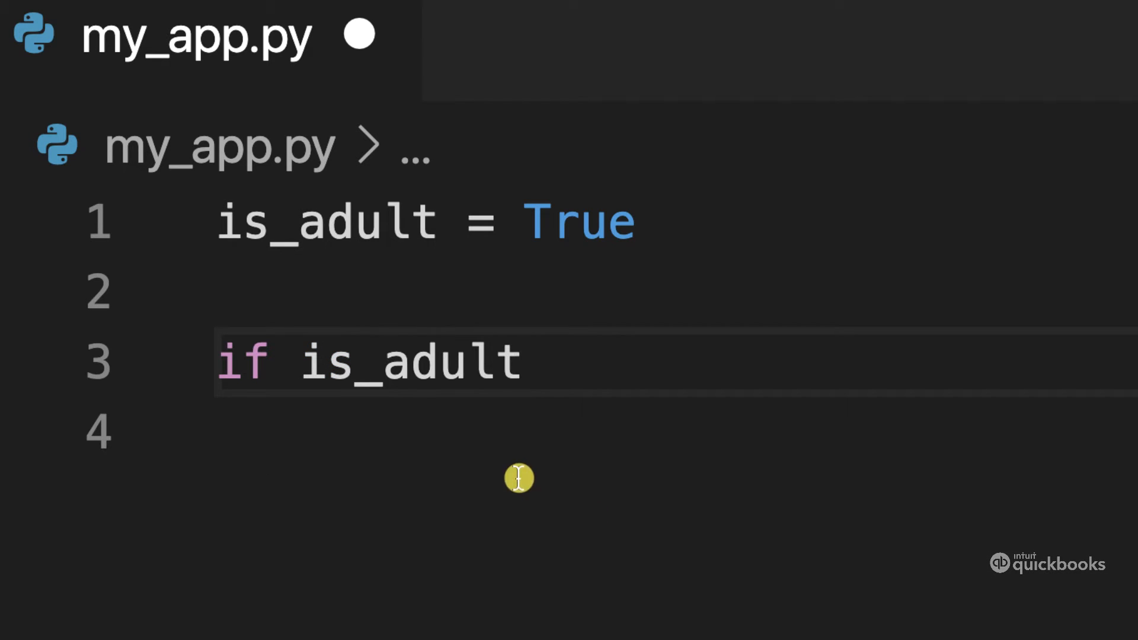
double_click(335, 360)
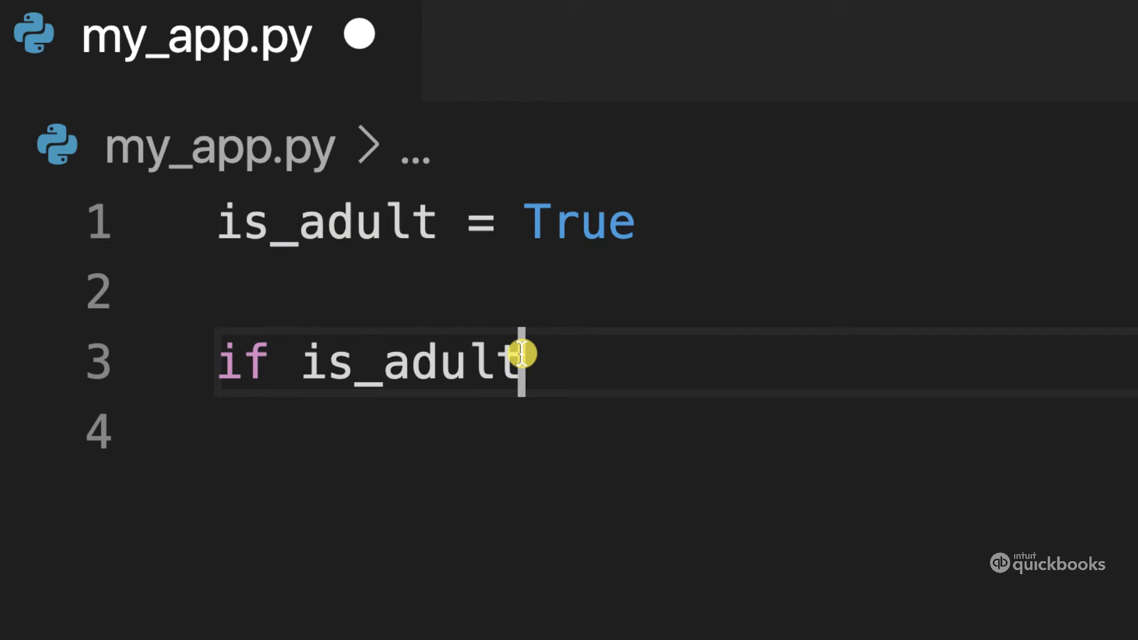
text(:)
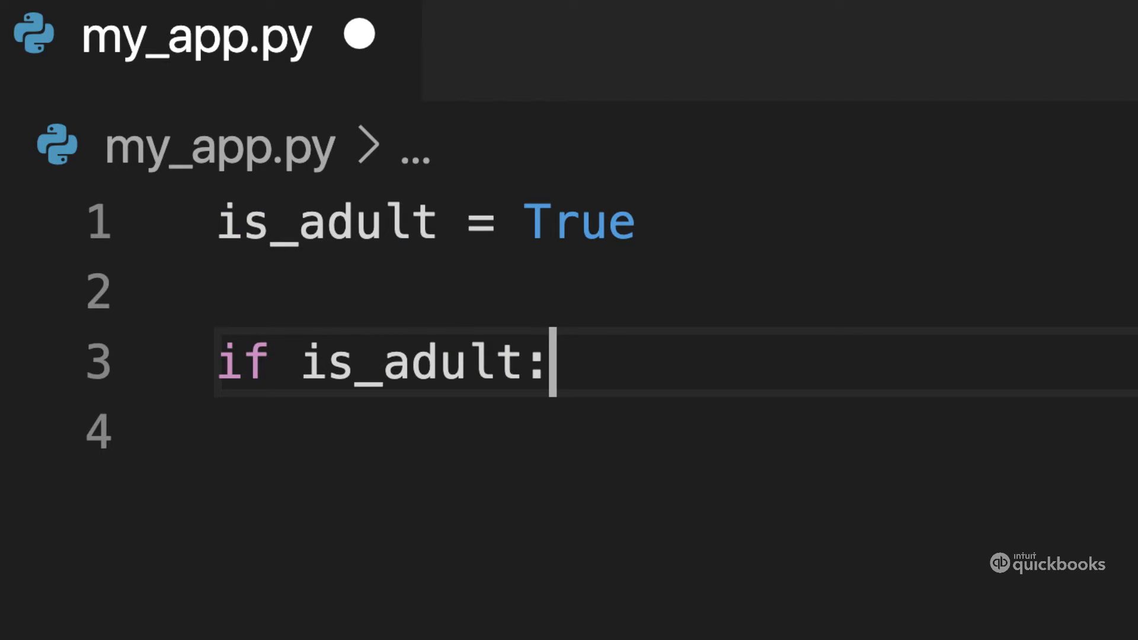
Add the indented body print("is adult") under the if
key(enter)
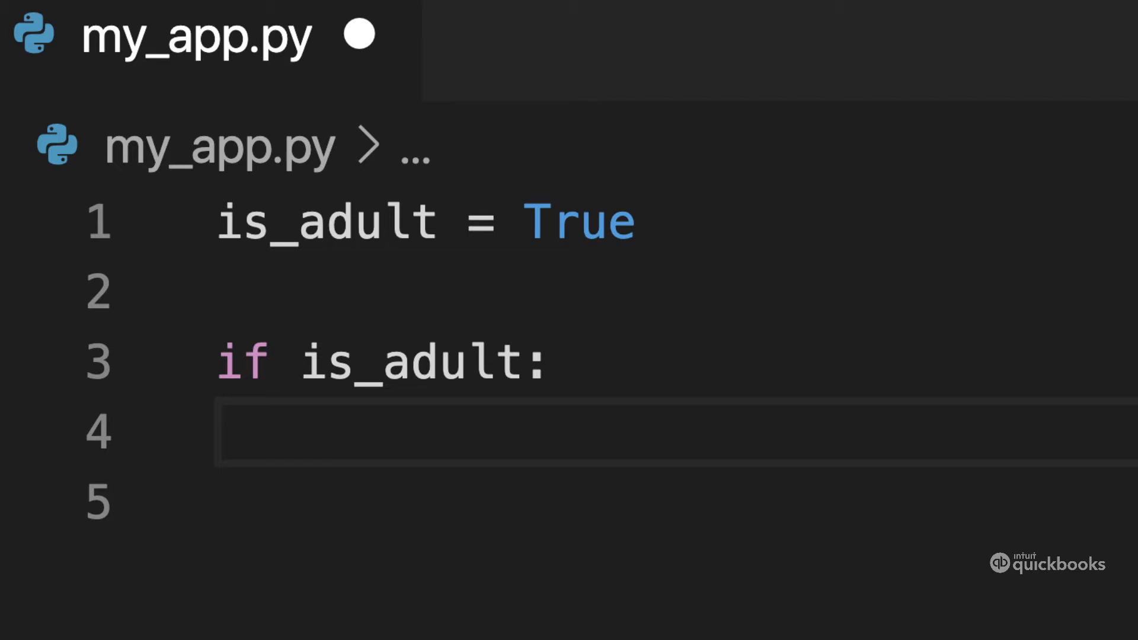
mouse_move(274, 369)
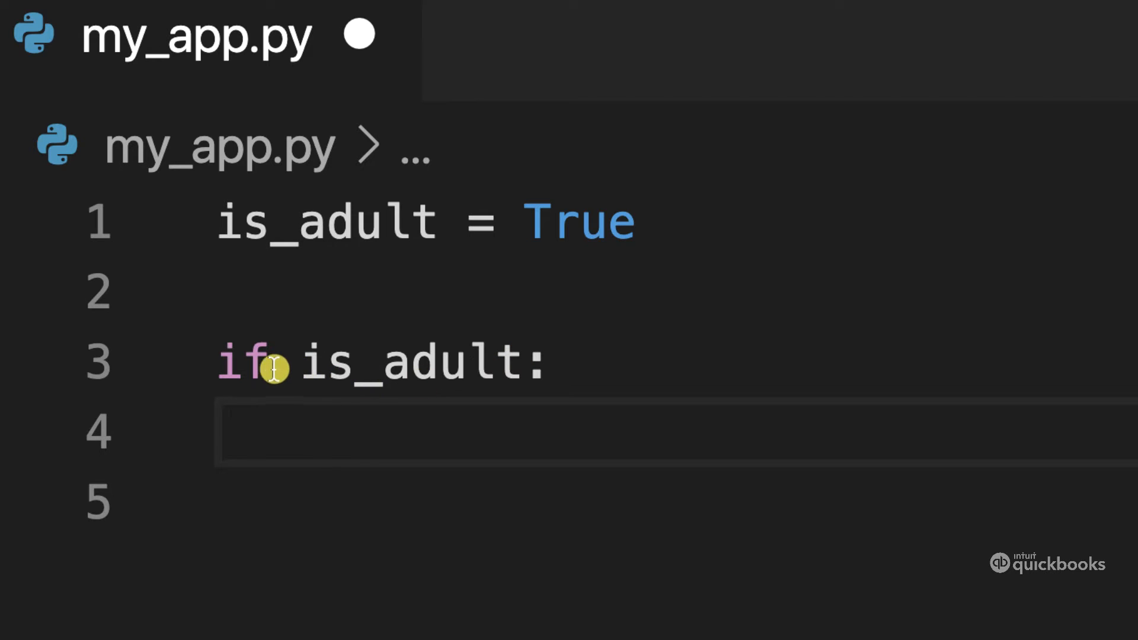
mouse_move(318, 424)
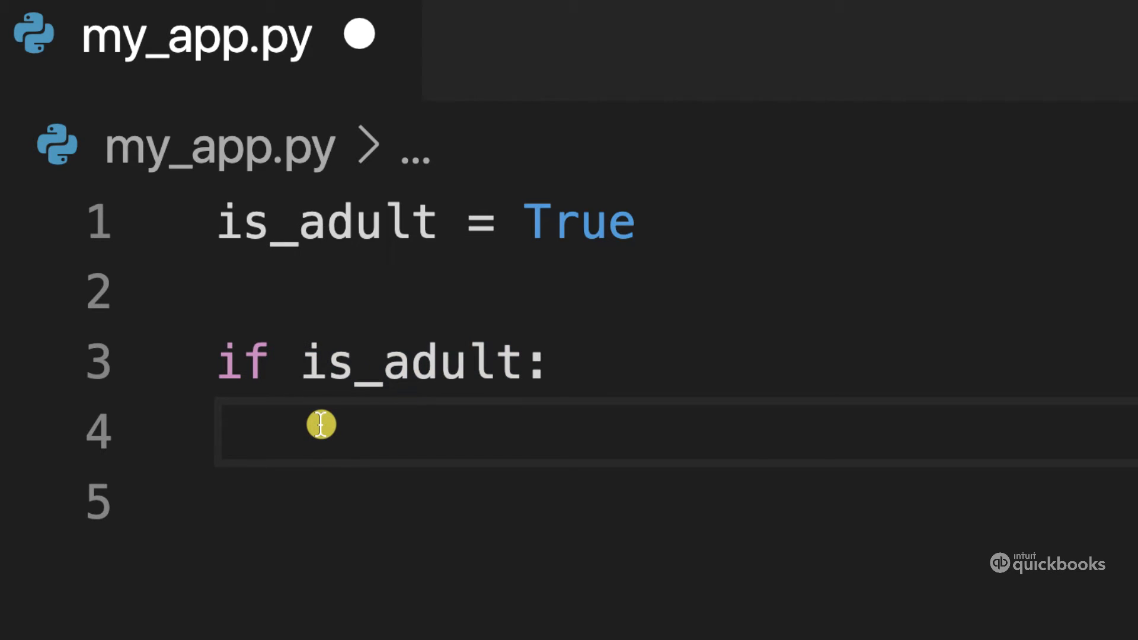
text(print)
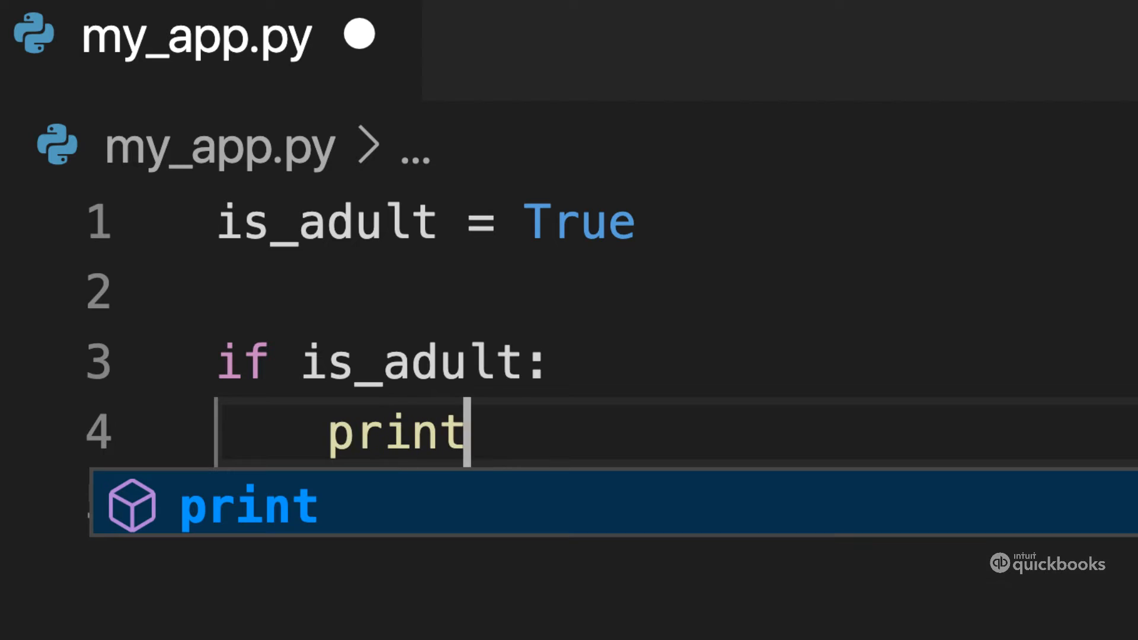
text(("is adu)
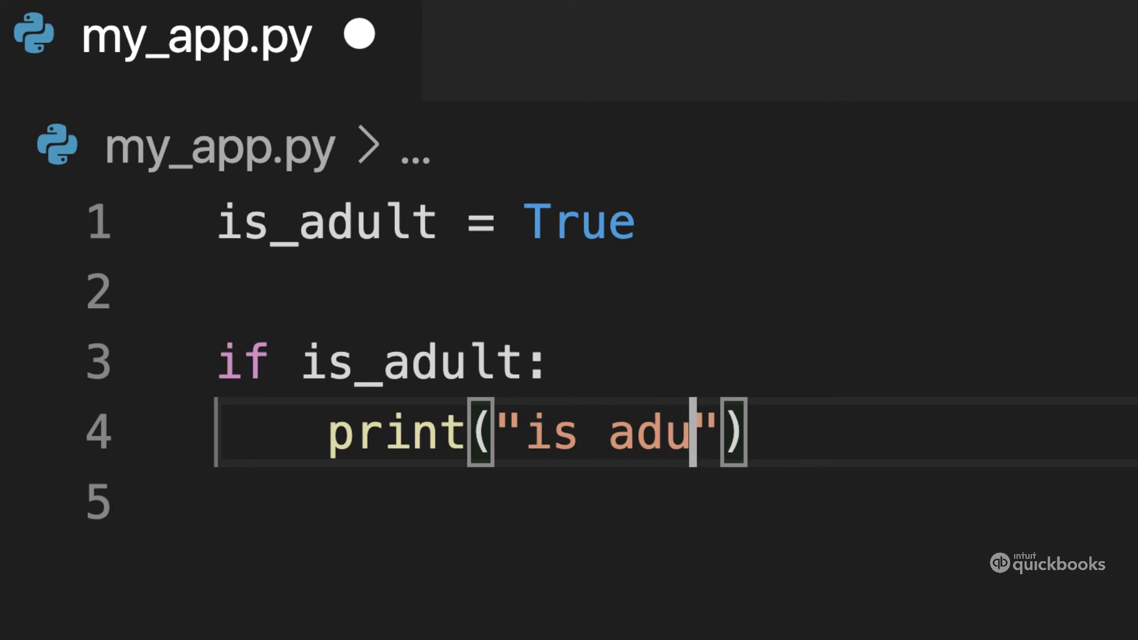
text(lt)
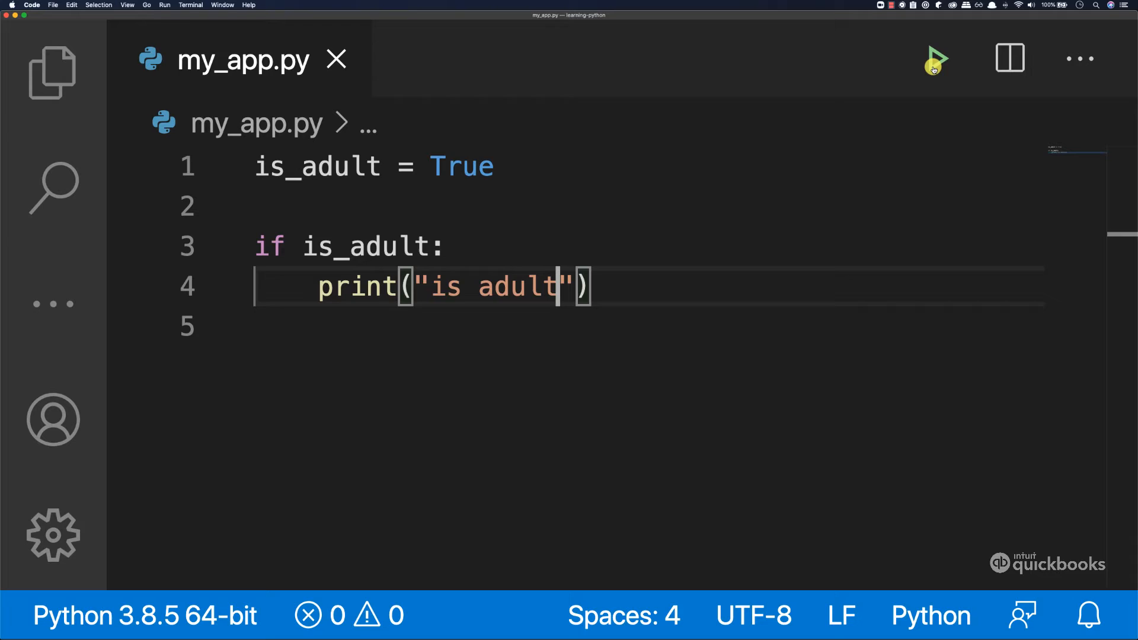
click(936, 60)
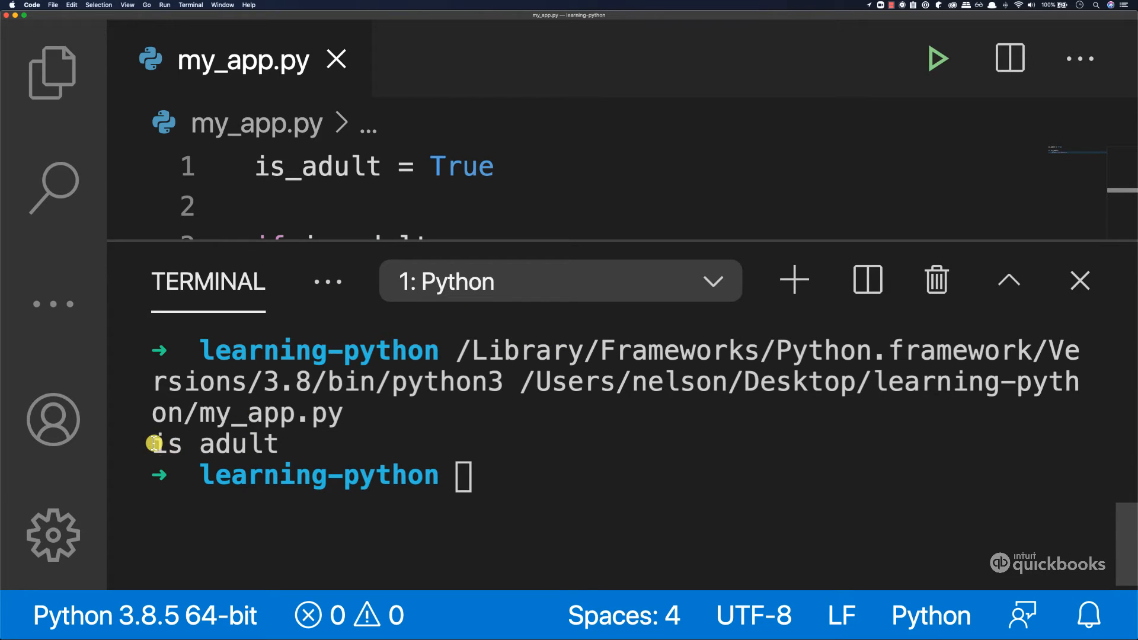
double_click(215, 443)
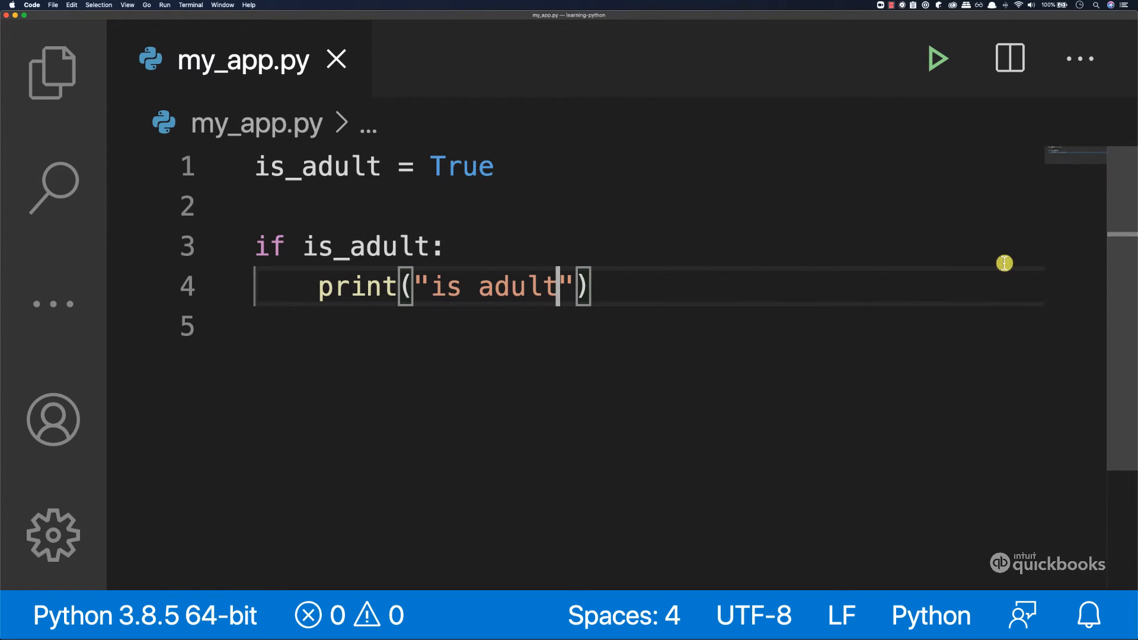
Set is_adult to False, run my_app.py to see nothing printed, and close the terminal panel
text(F)
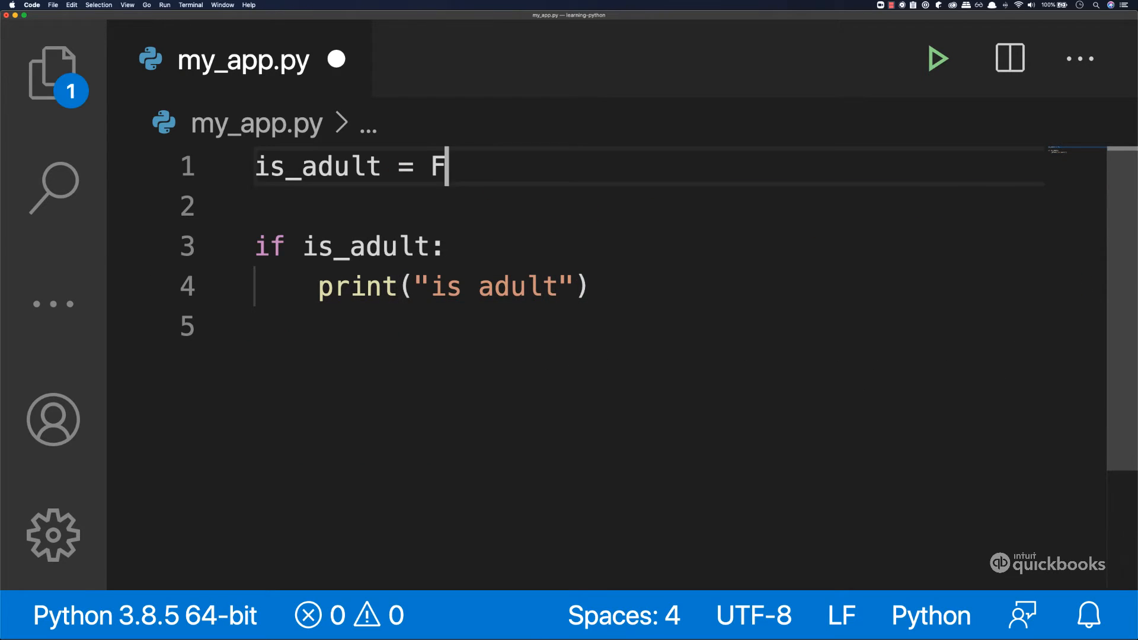
text(alse)
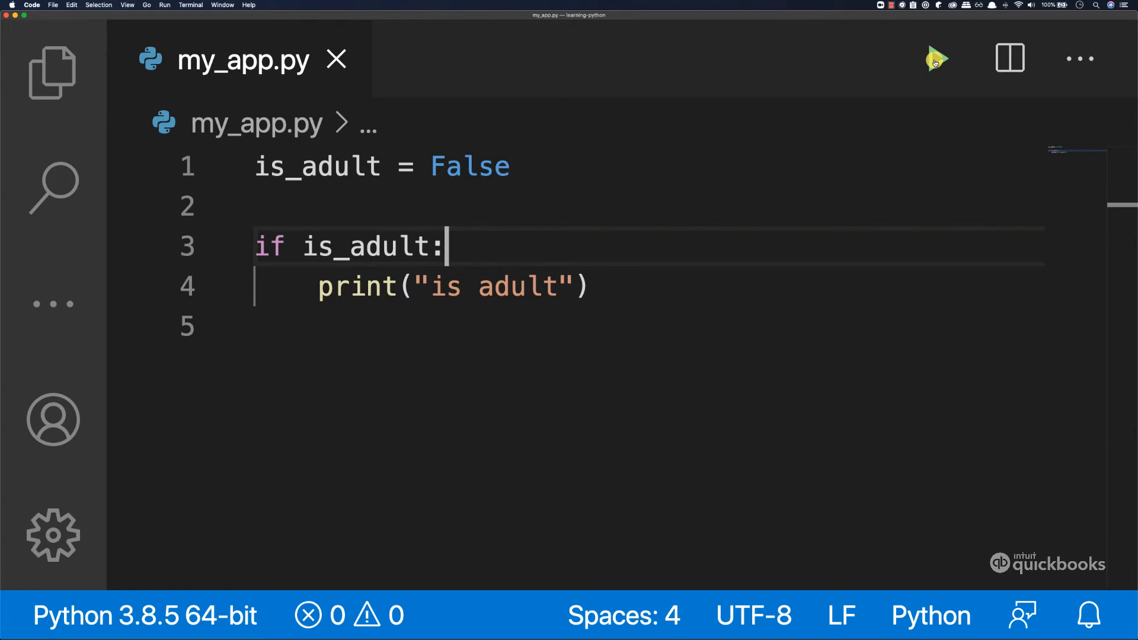
click(936, 59)
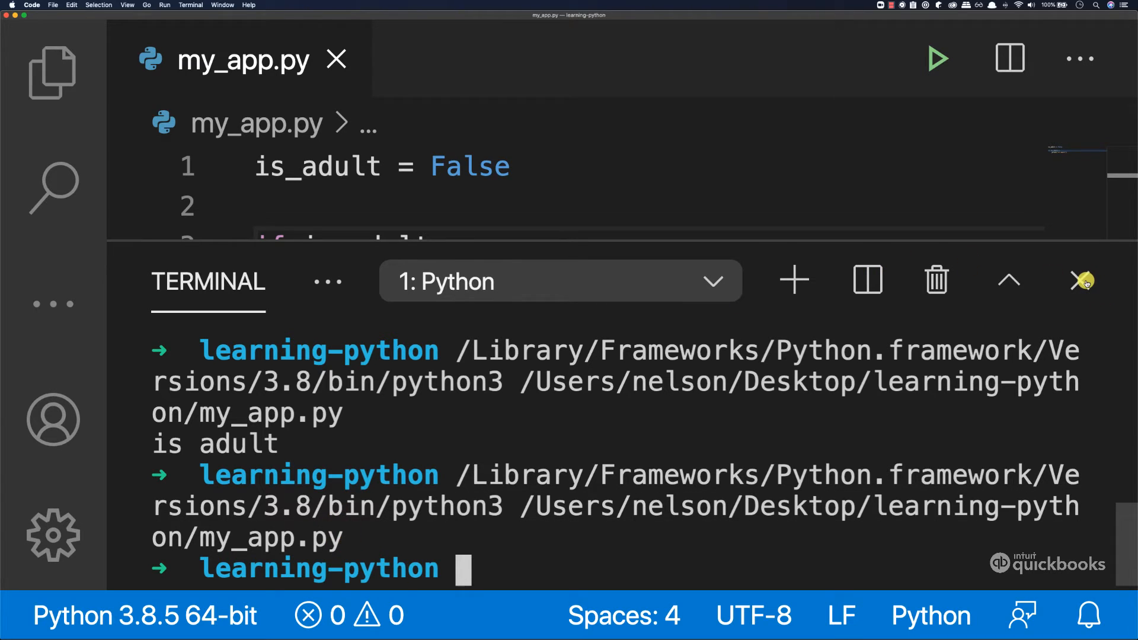
click(1081, 281)
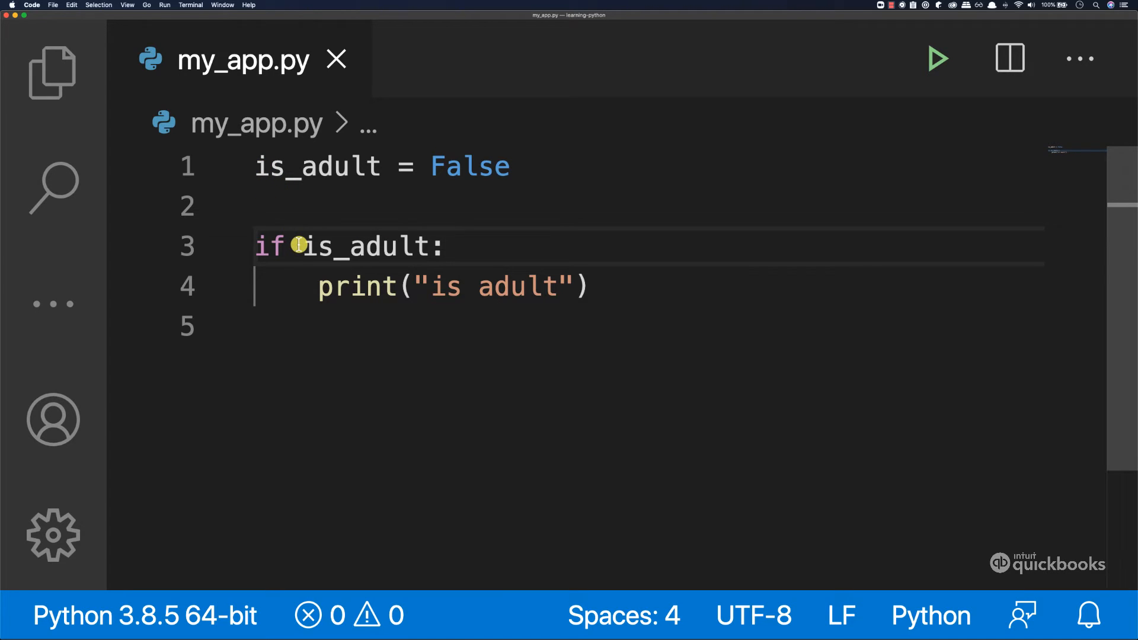
Highlight is_adult, False and the print line while explaining, then insert a blank line after is_adult = False
double_click(370, 247)
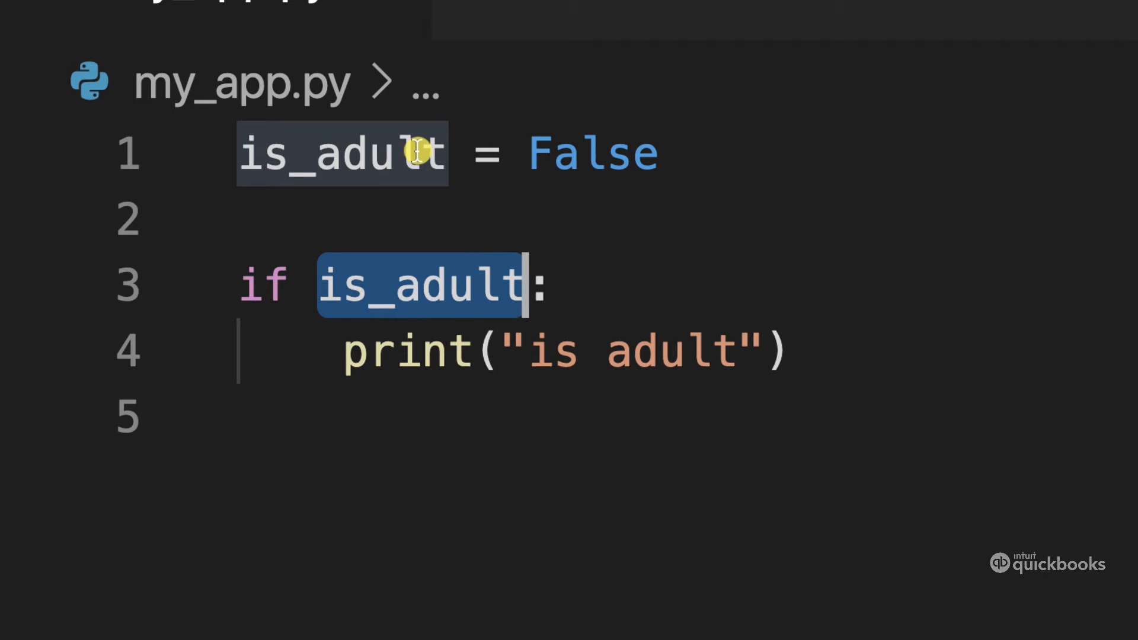
mouse_move(493, 286)
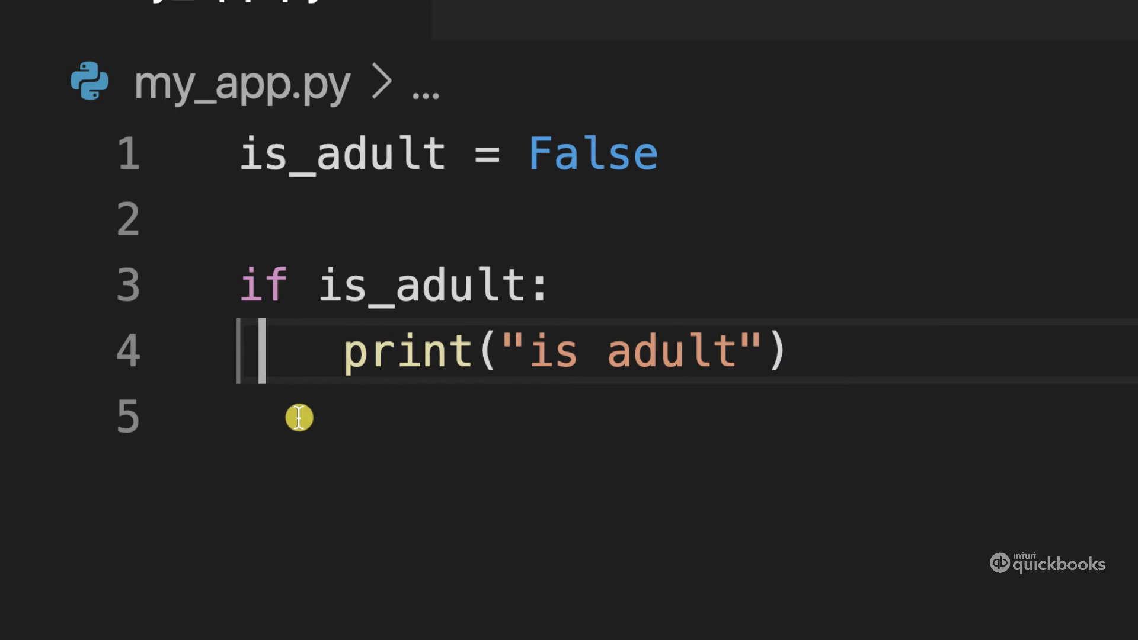
double_click(593, 154)
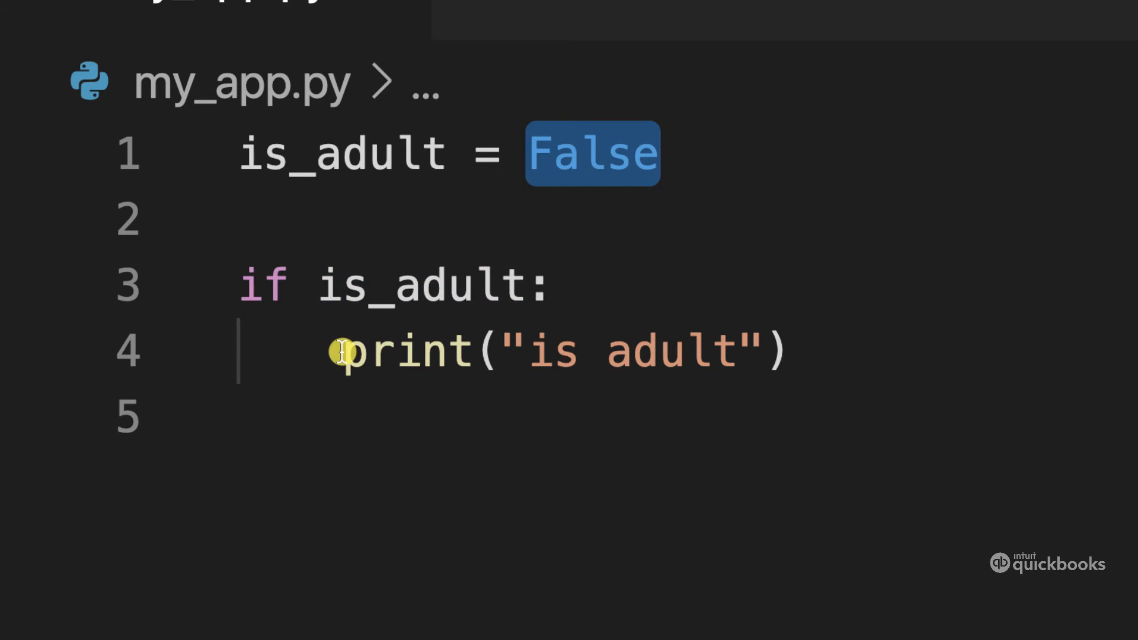
drag(341, 352, 794, 352)
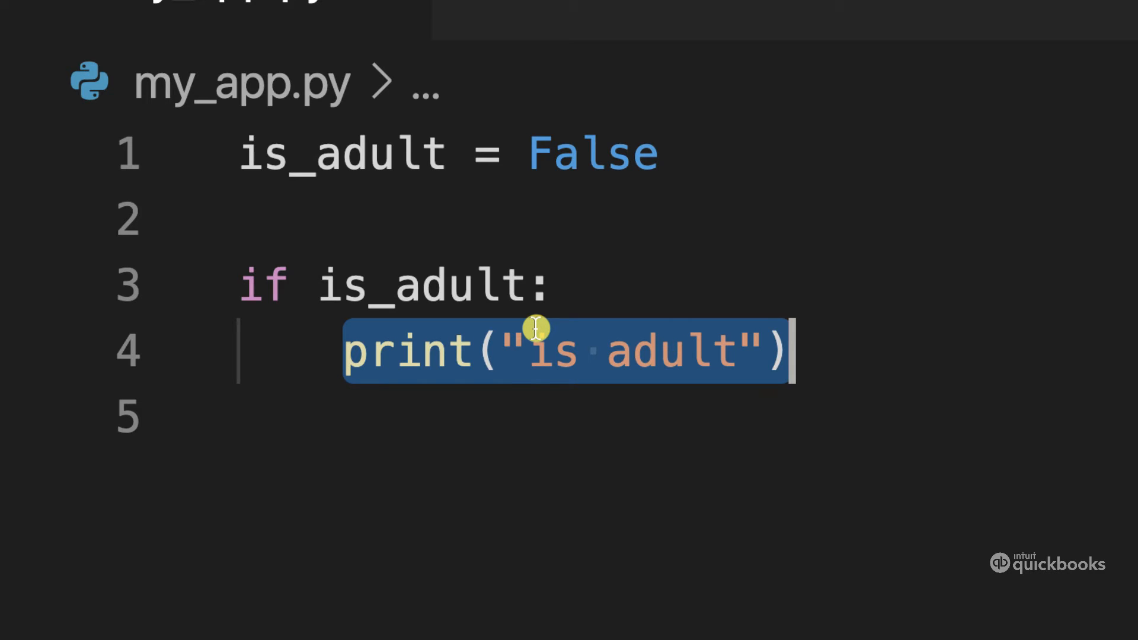
mouse_move(519, 283)
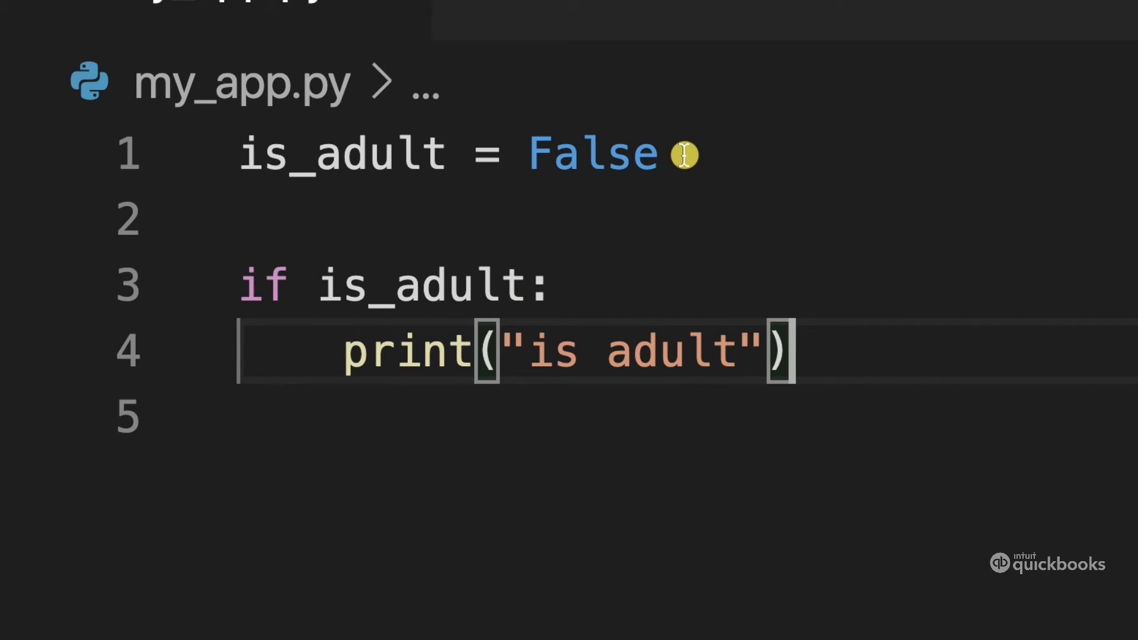
double_click(592, 153)
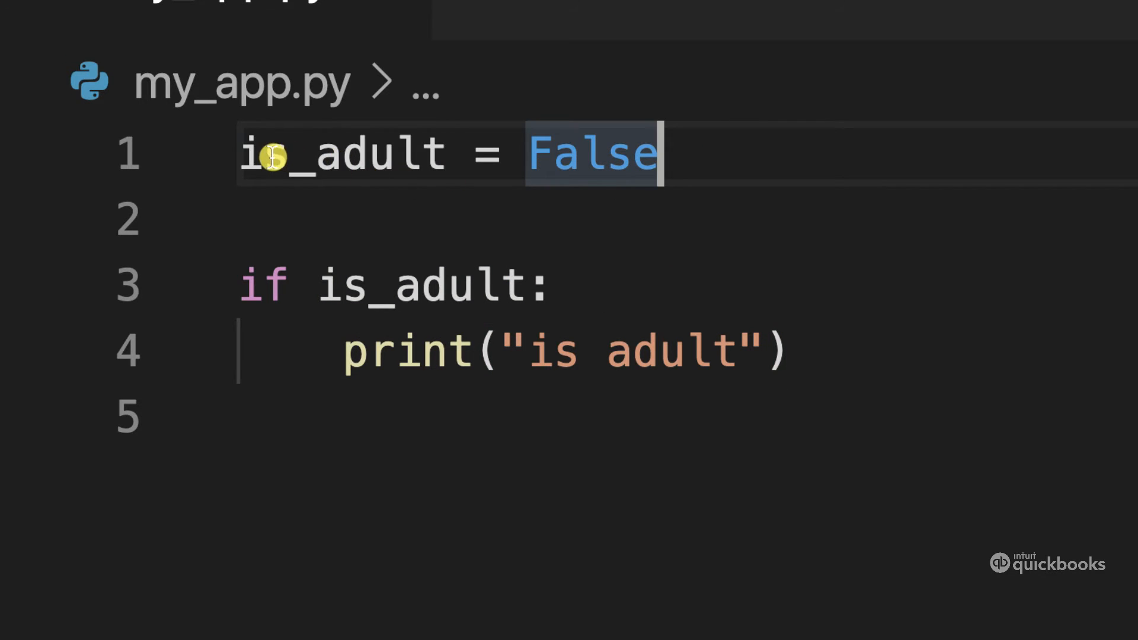
mouse_move(689, 180)
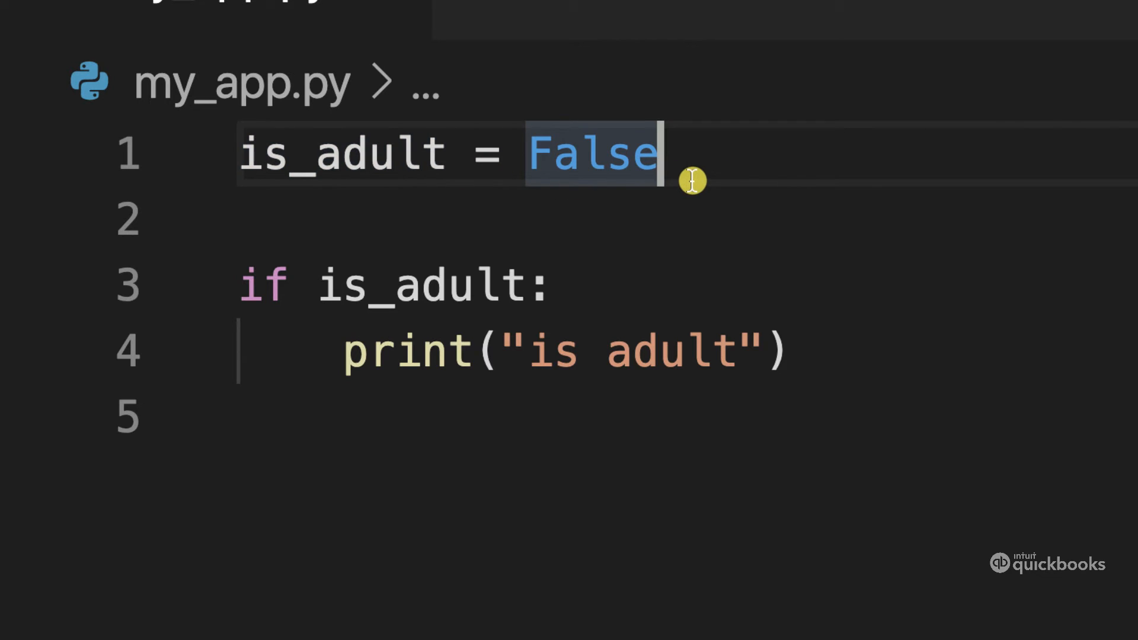
key(Enter)
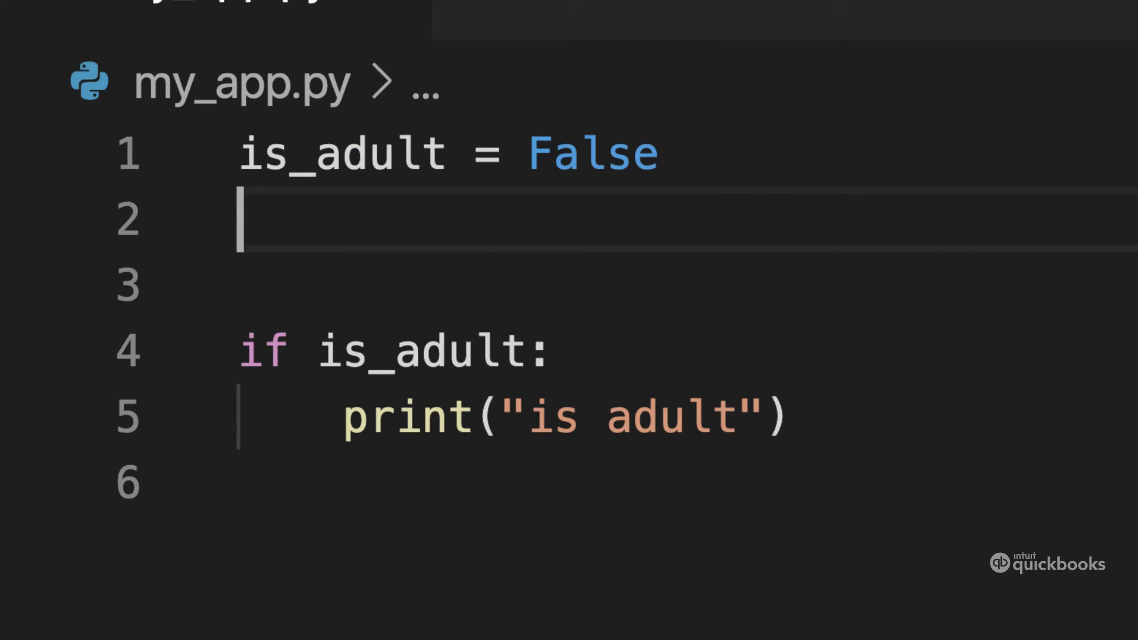
Add the variable age = 18 on line 2 and start a new line after the if block
text(age =)
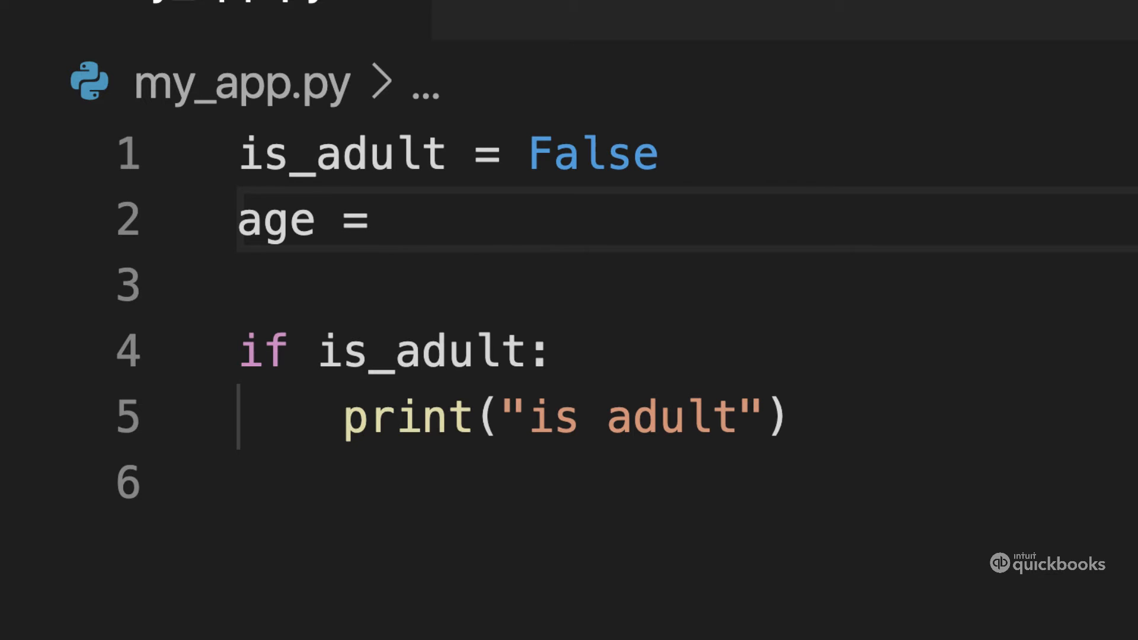
text(18)
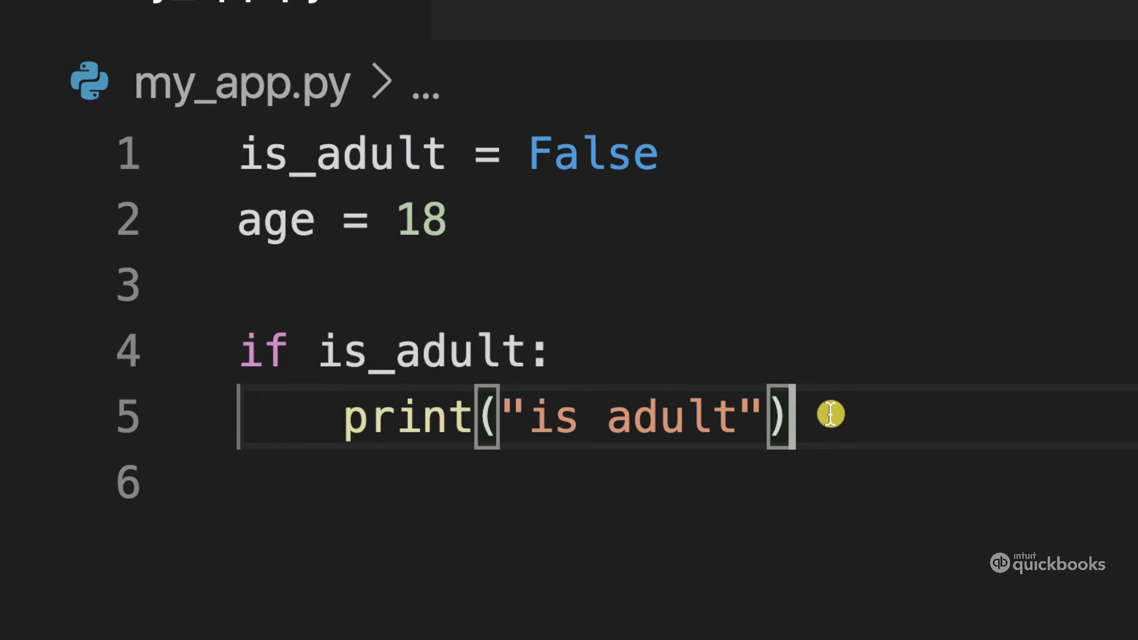
key(Enter)
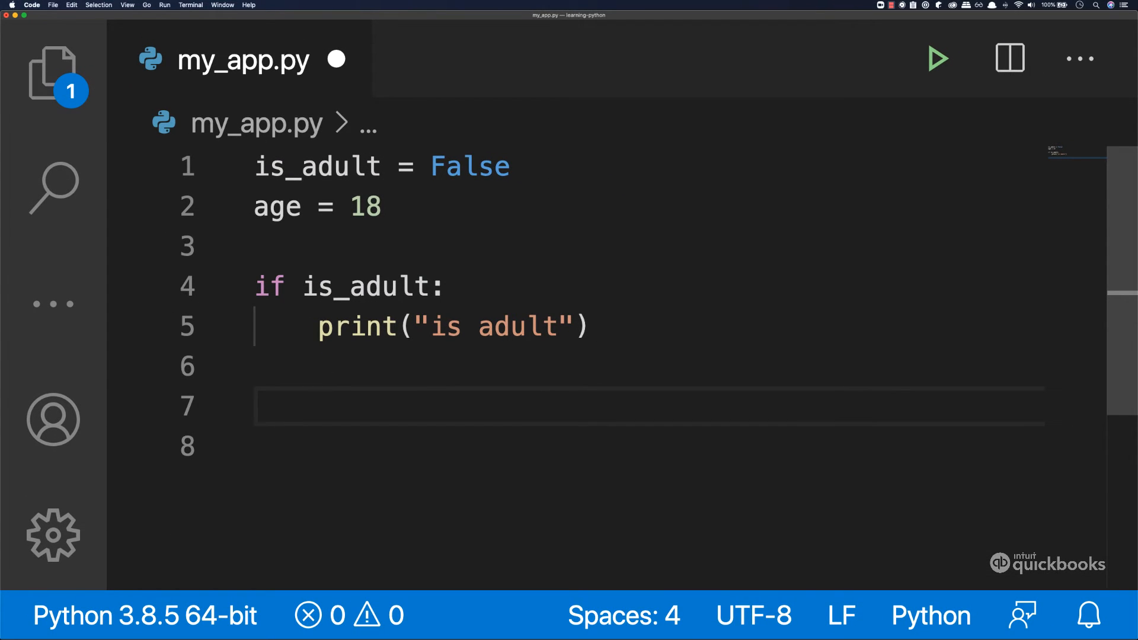
Write the condition line if age >= 18: after the first if block
text(if)
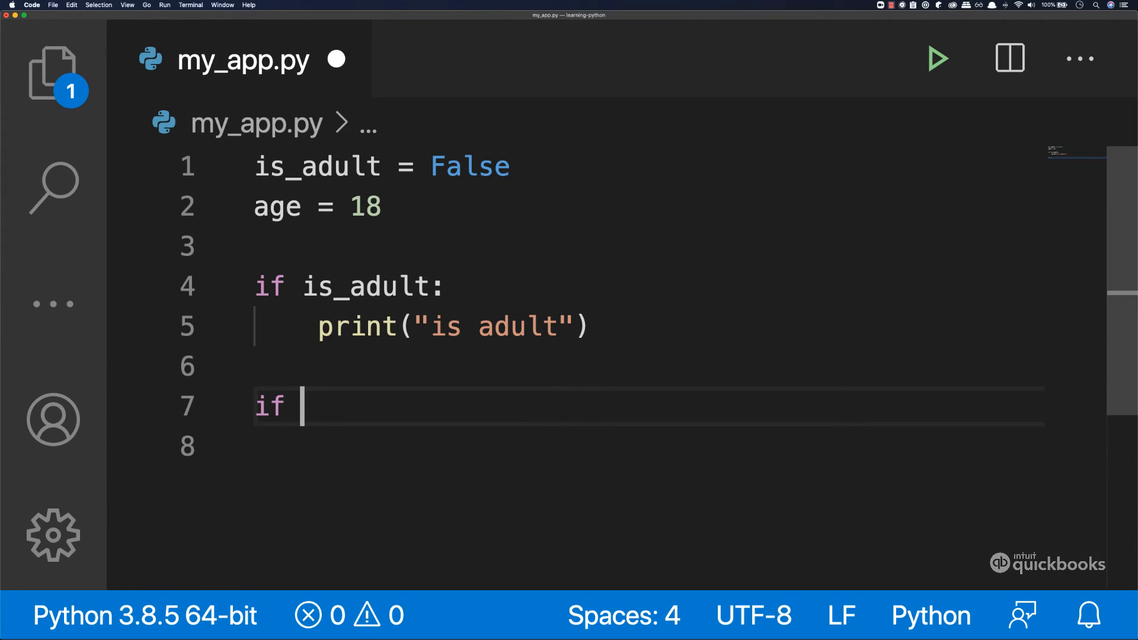
text(age)
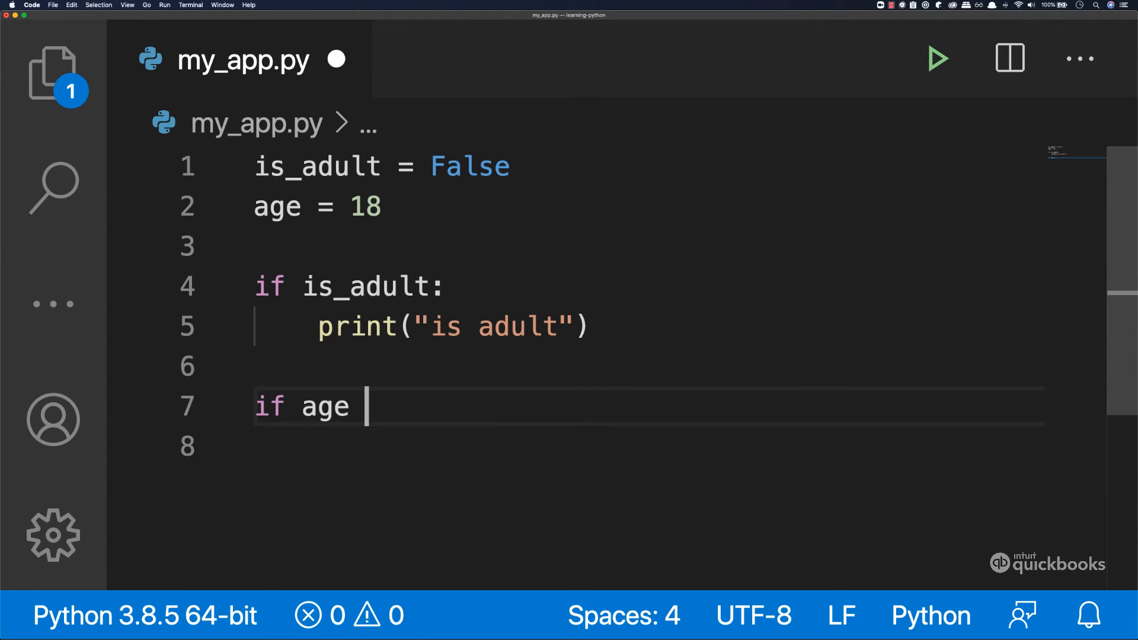
text(>)
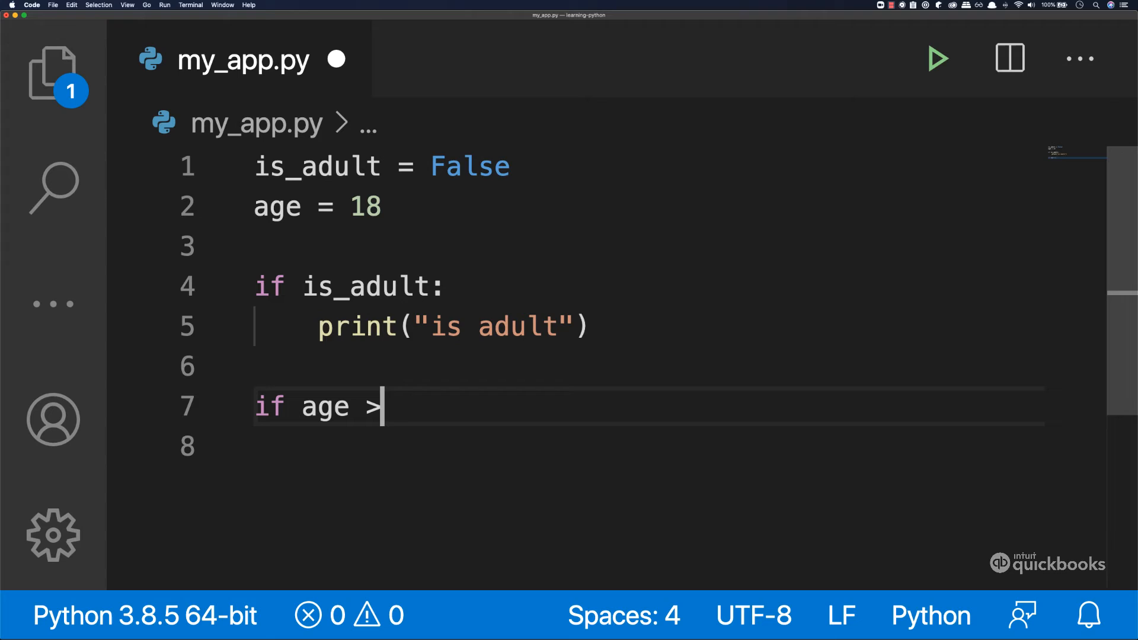
text(= 1)
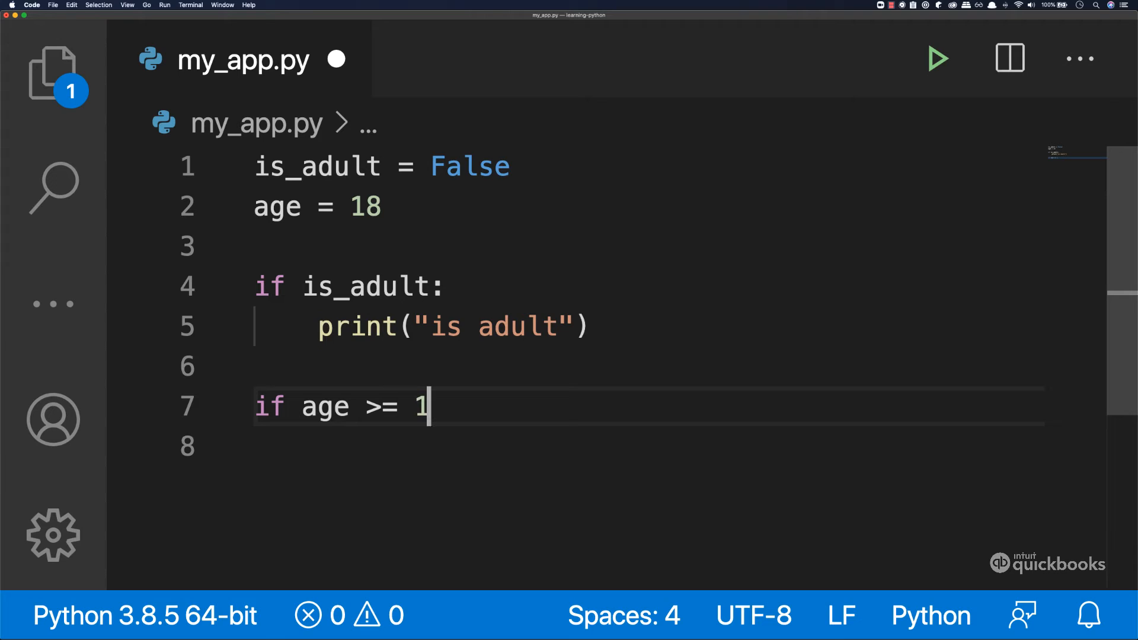
text(8)
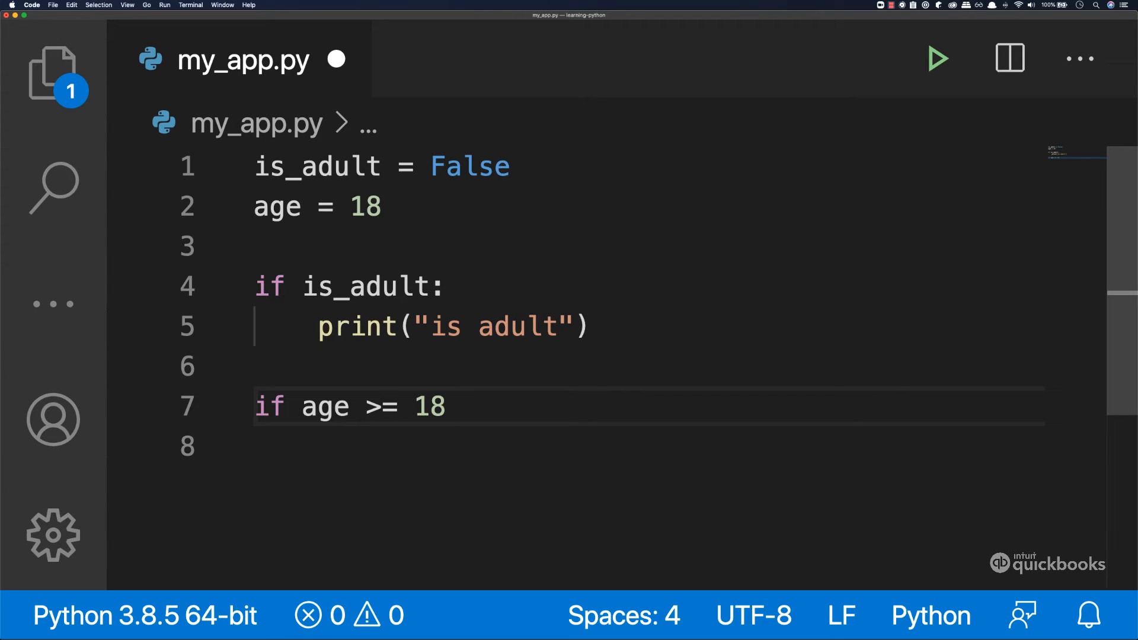
text(:)
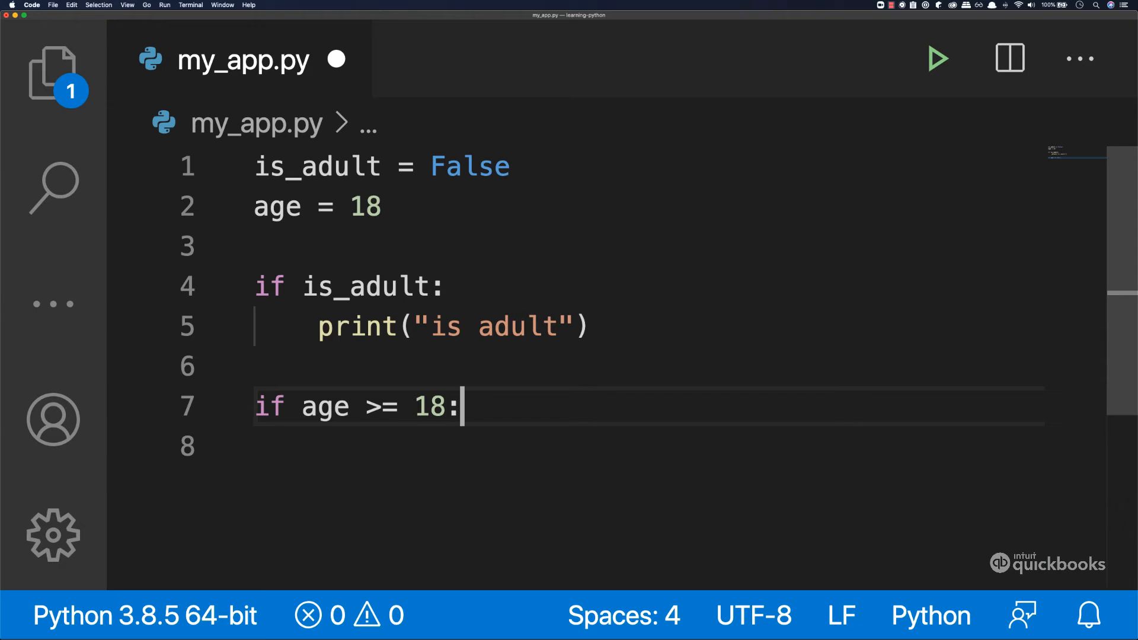
Add the indented body print('adult') and start a fresh line below it
key(enter)
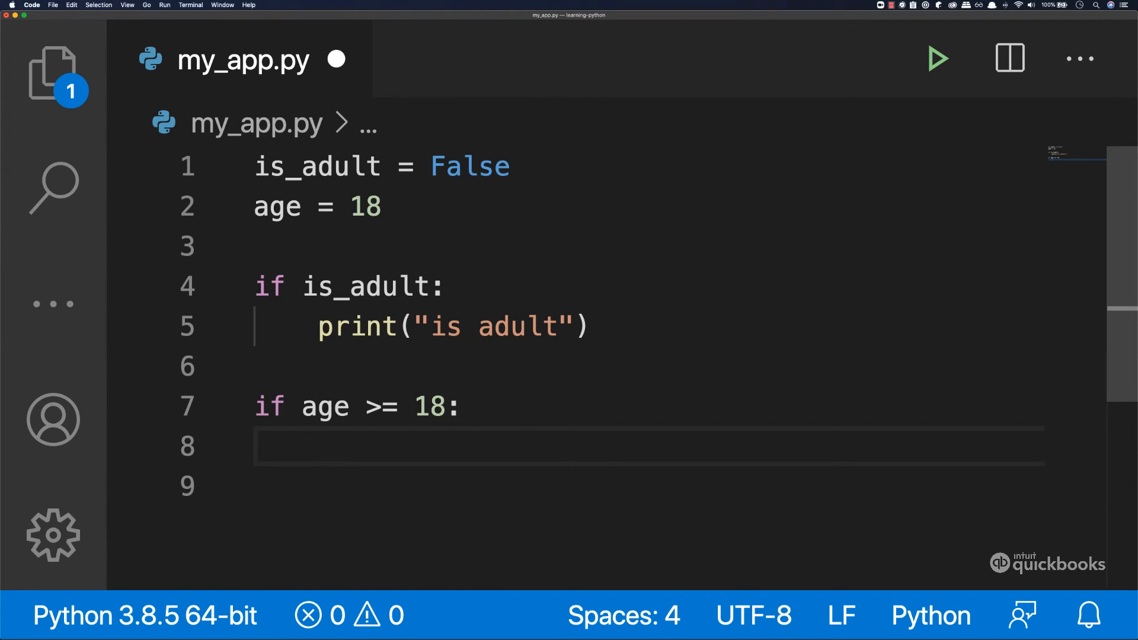
text(print())
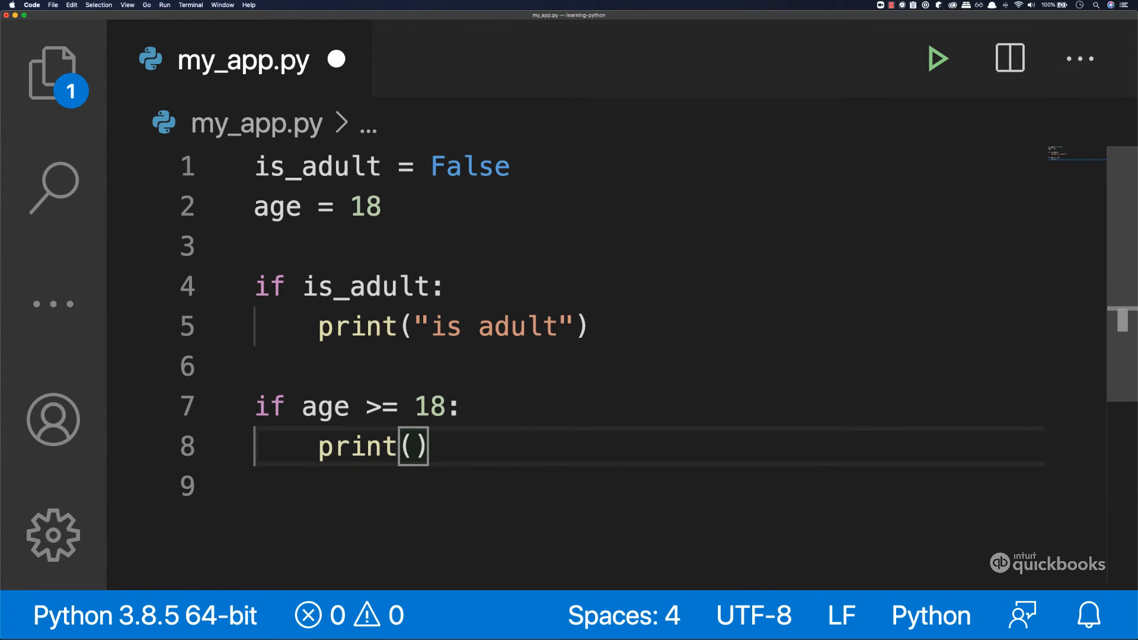
text('')
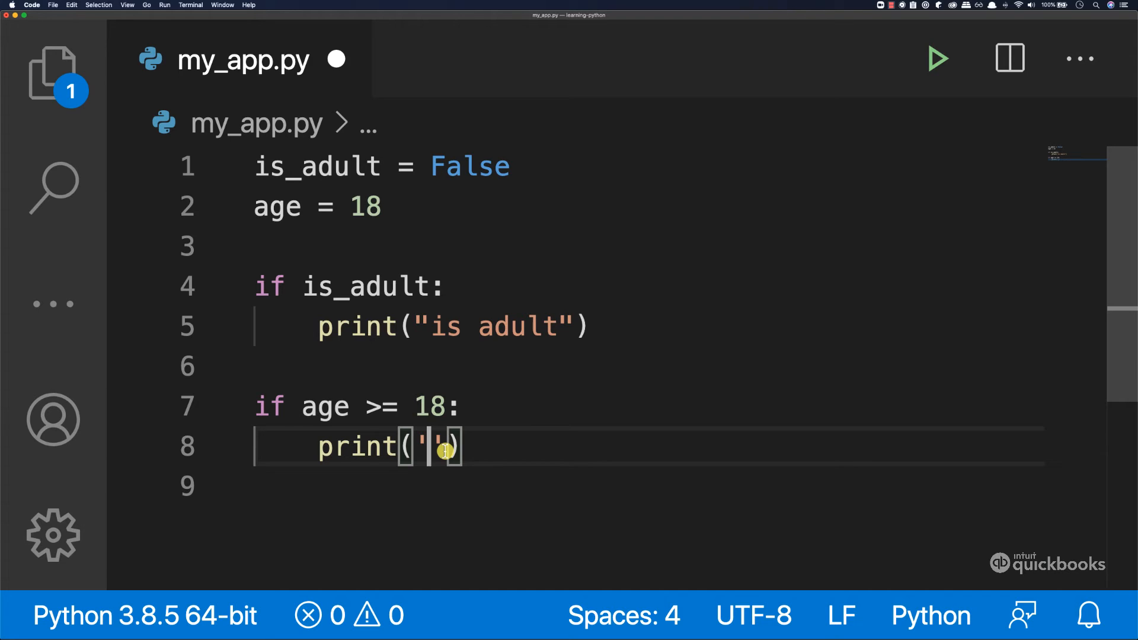
text(adult)
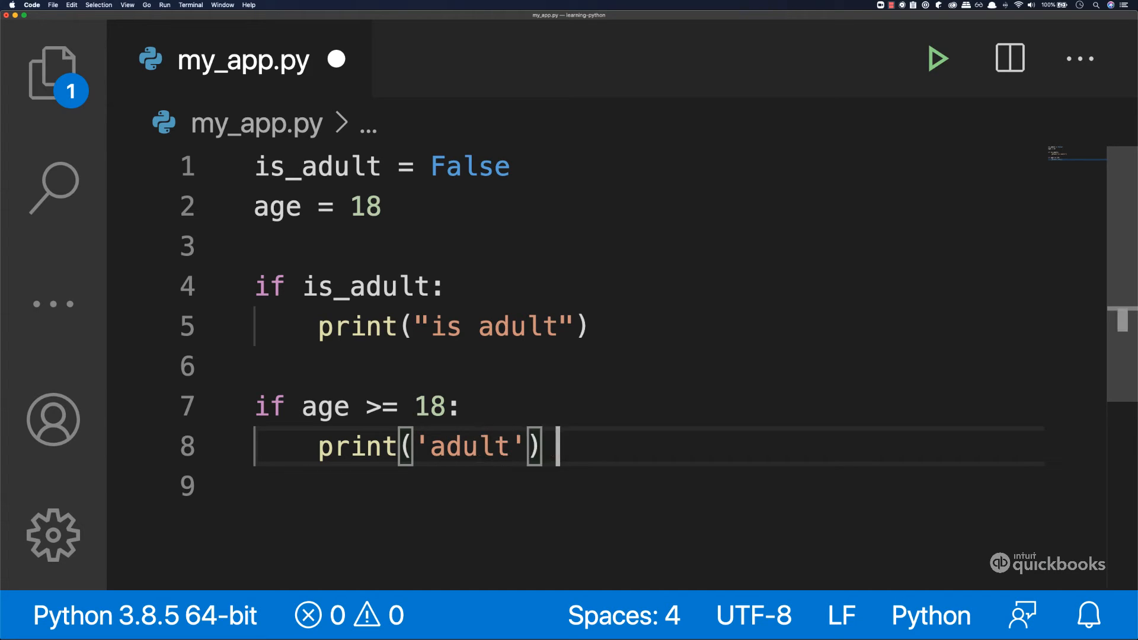
key(enter)
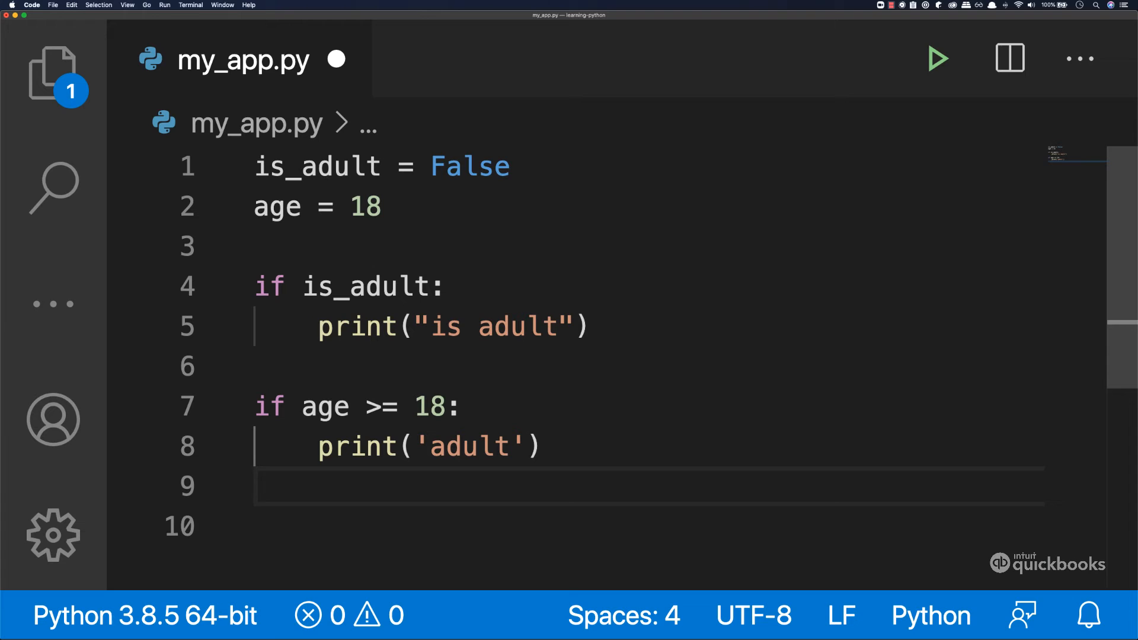
Add an else: branch printing 'not an adult' and run my_app.py
text(else)
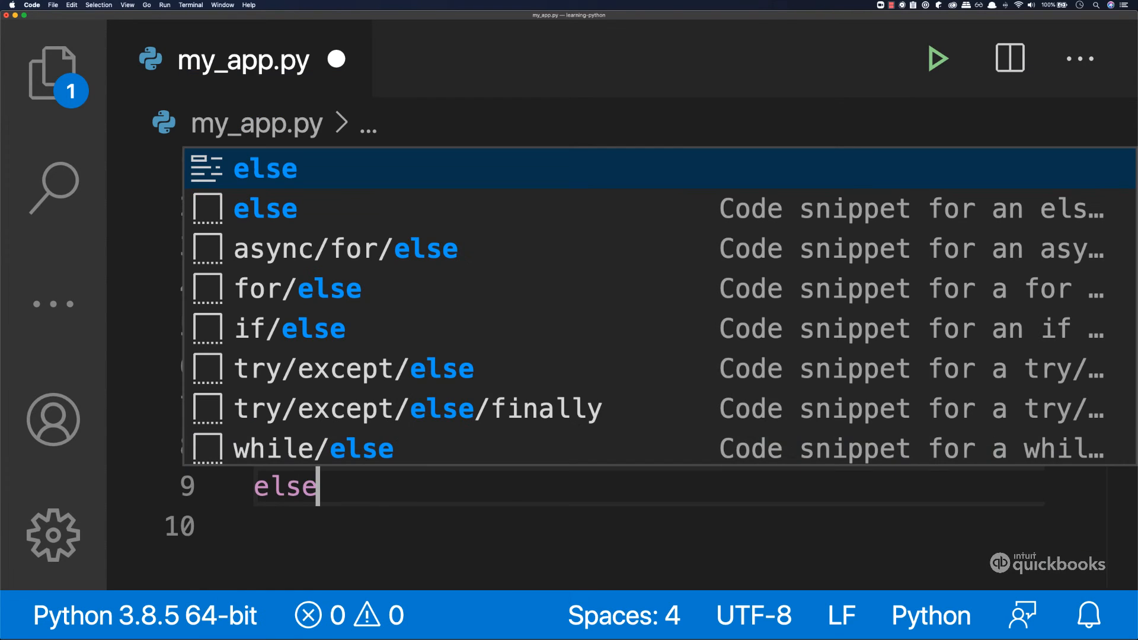
key(Escape)
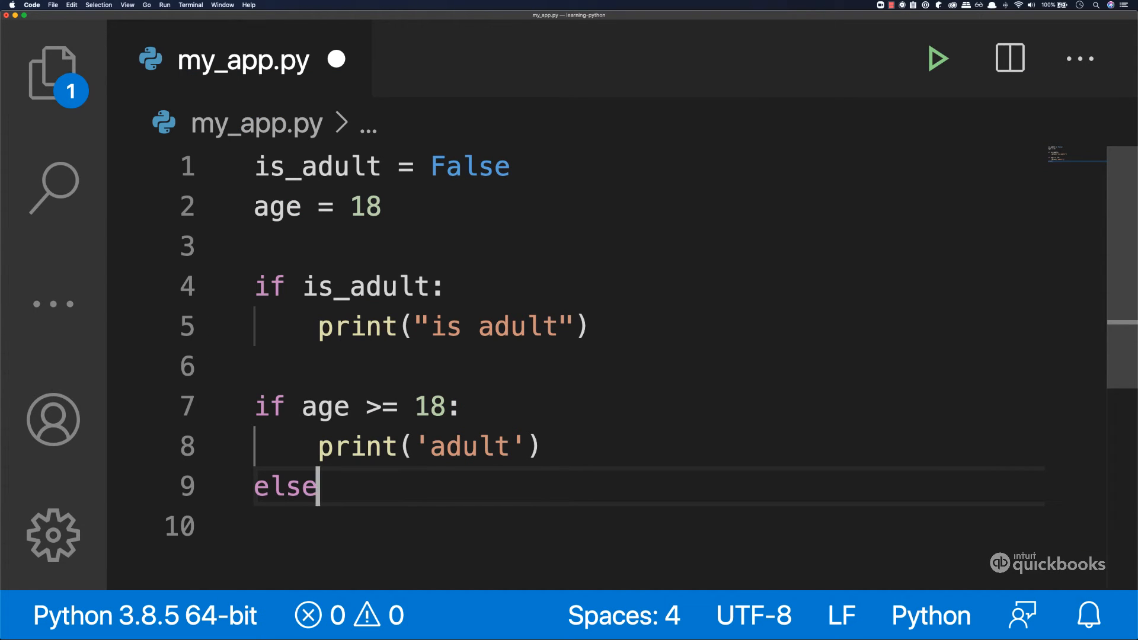
text(:)
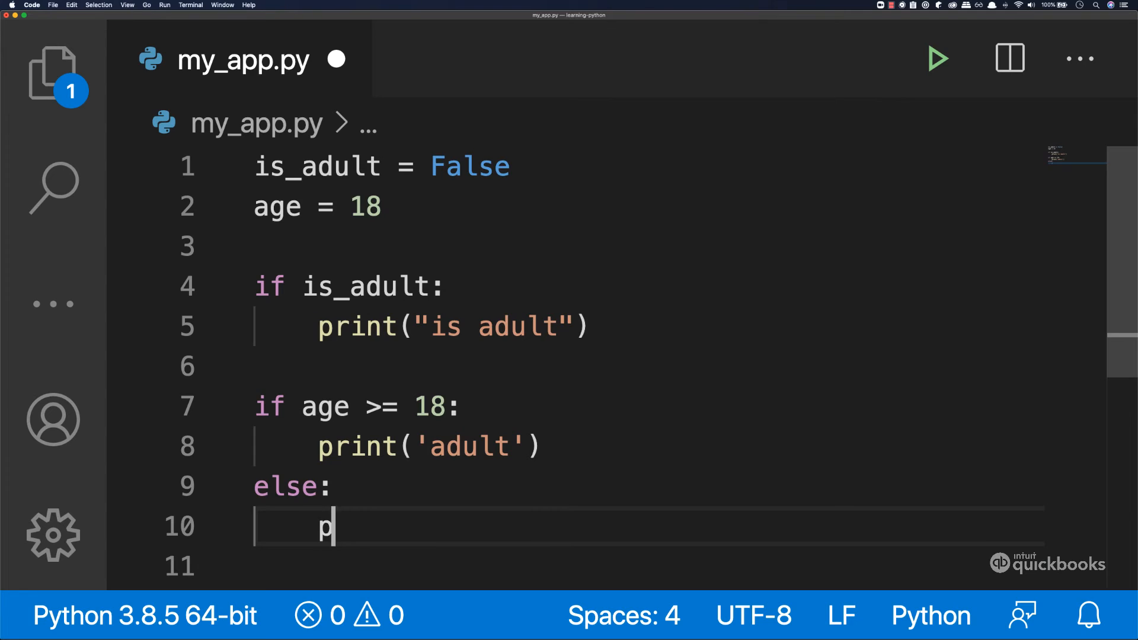
text(rint(''))
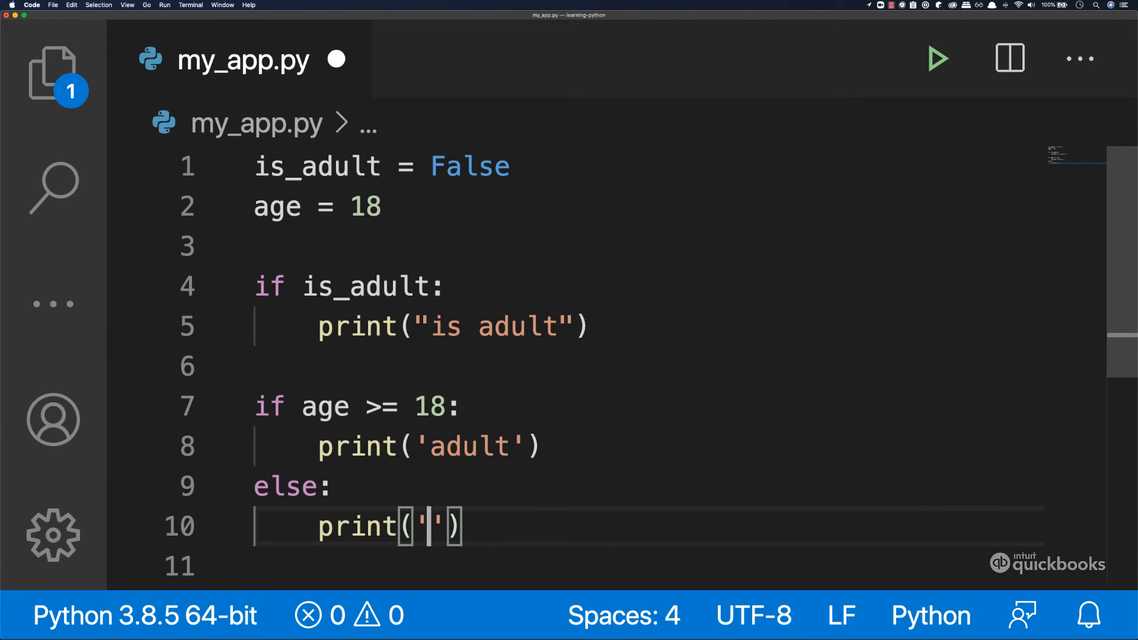
text(not)
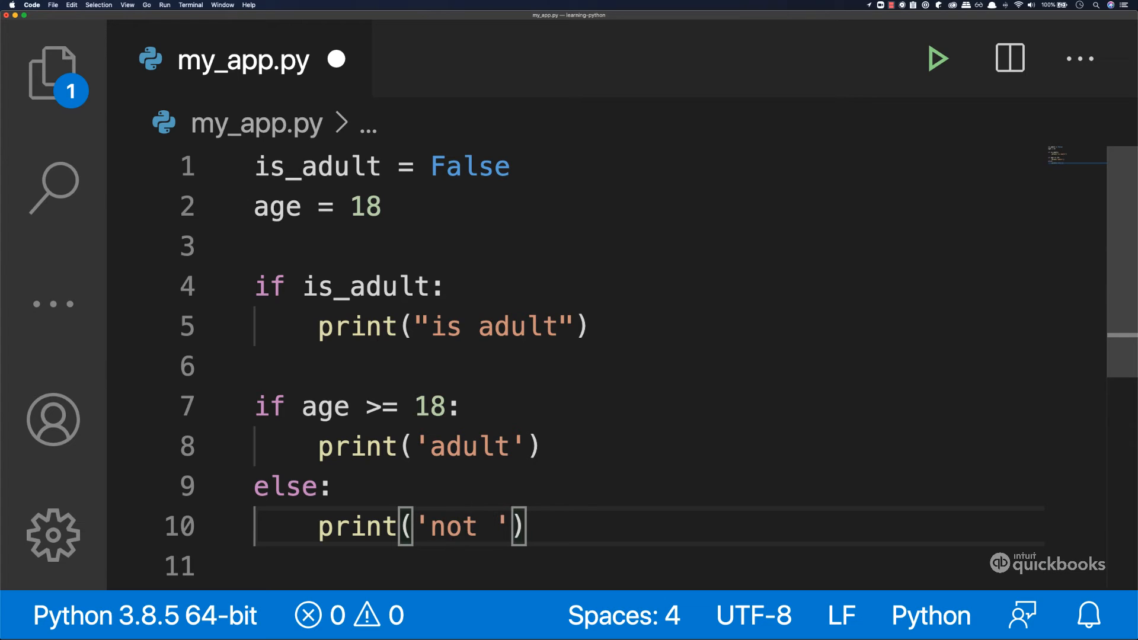
text(an adult)
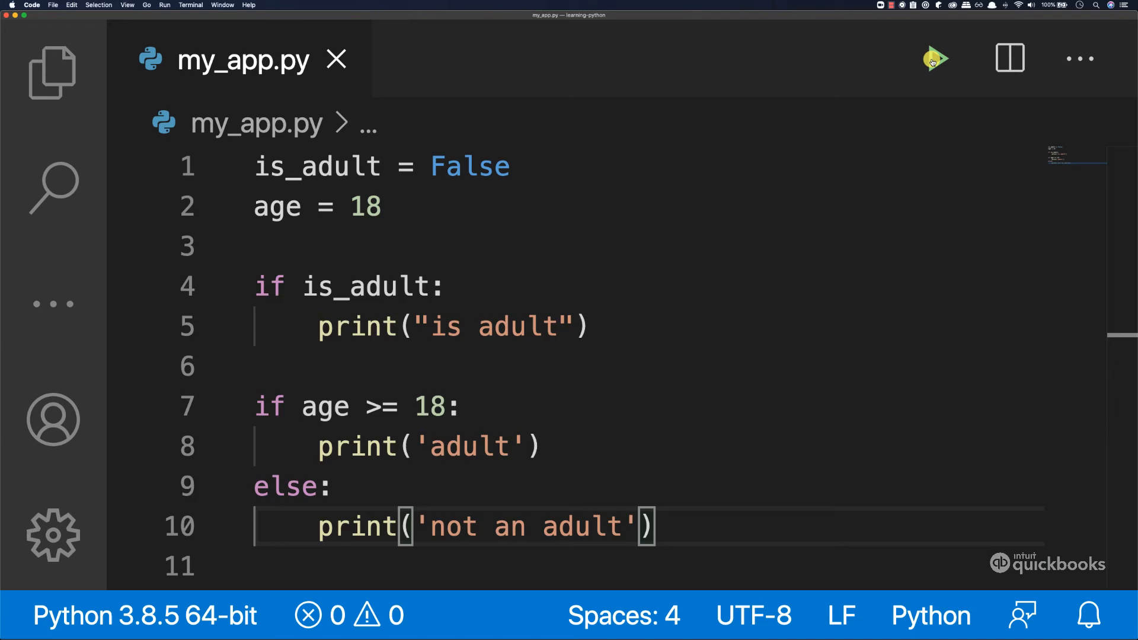
click(936, 58)
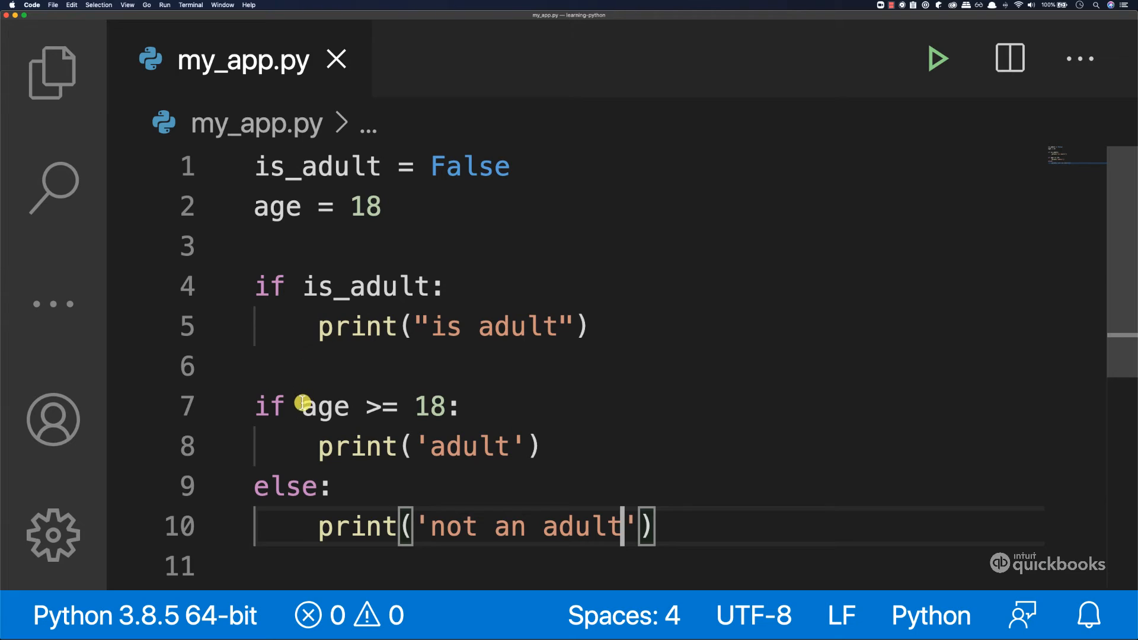
drag(303, 405, 444, 405)
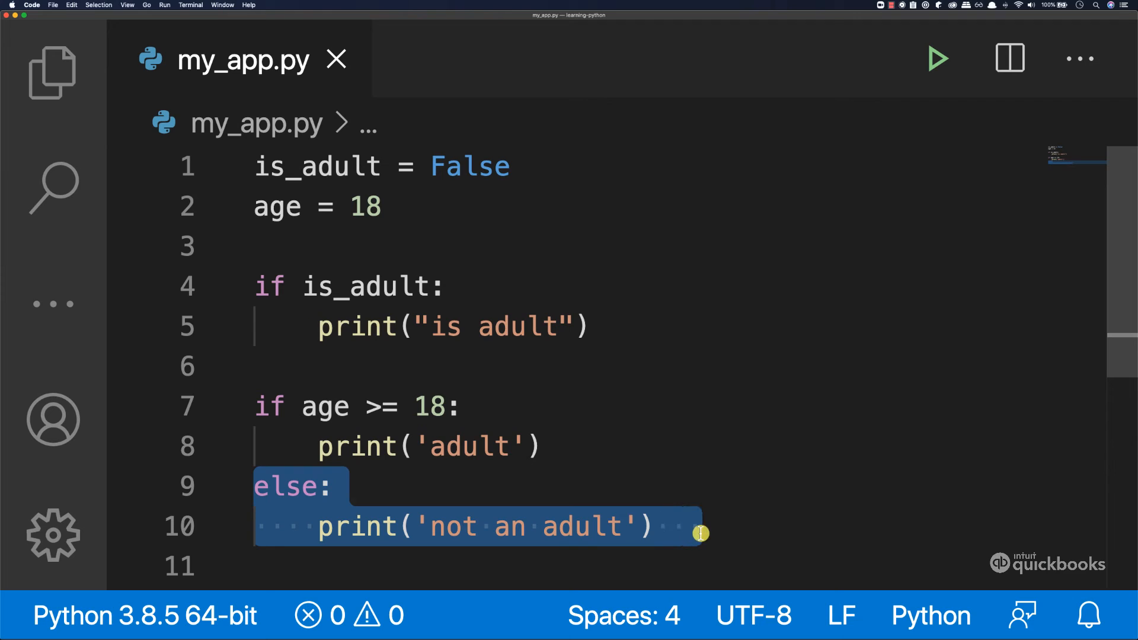
mouse_move(327, 407)
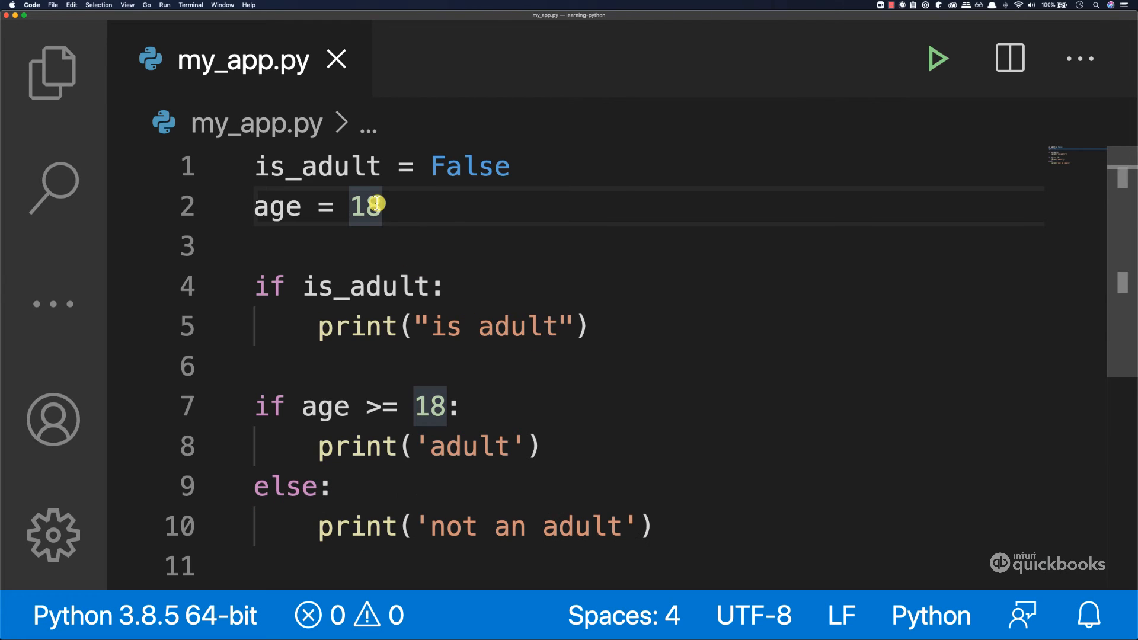
Change age to 17 and run my_app.py again
text(17)
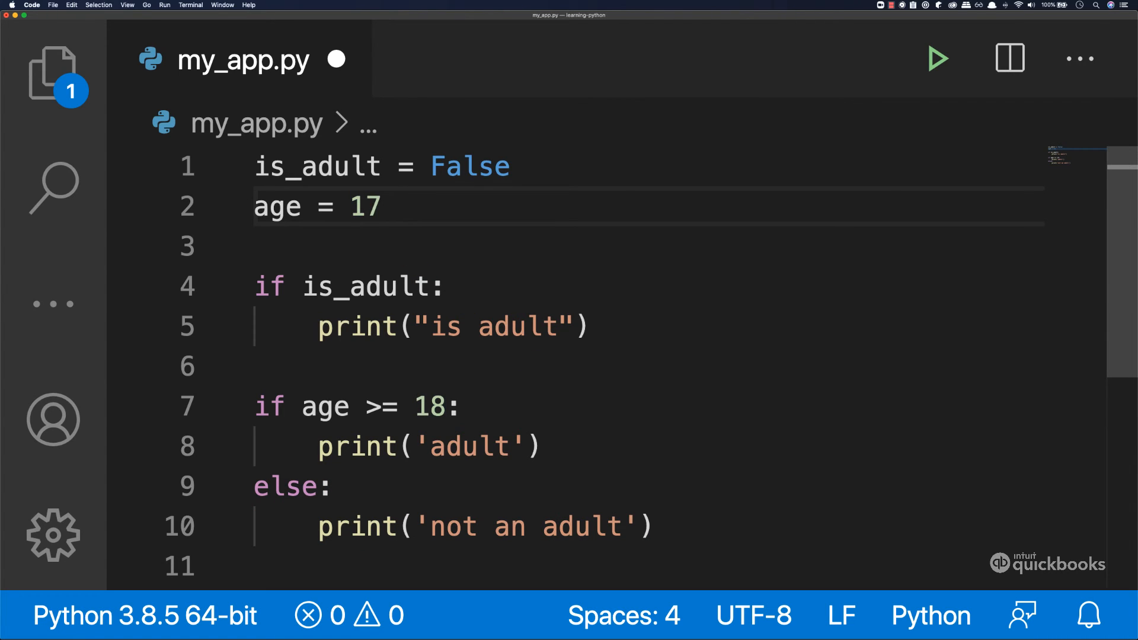
click(936, 58)
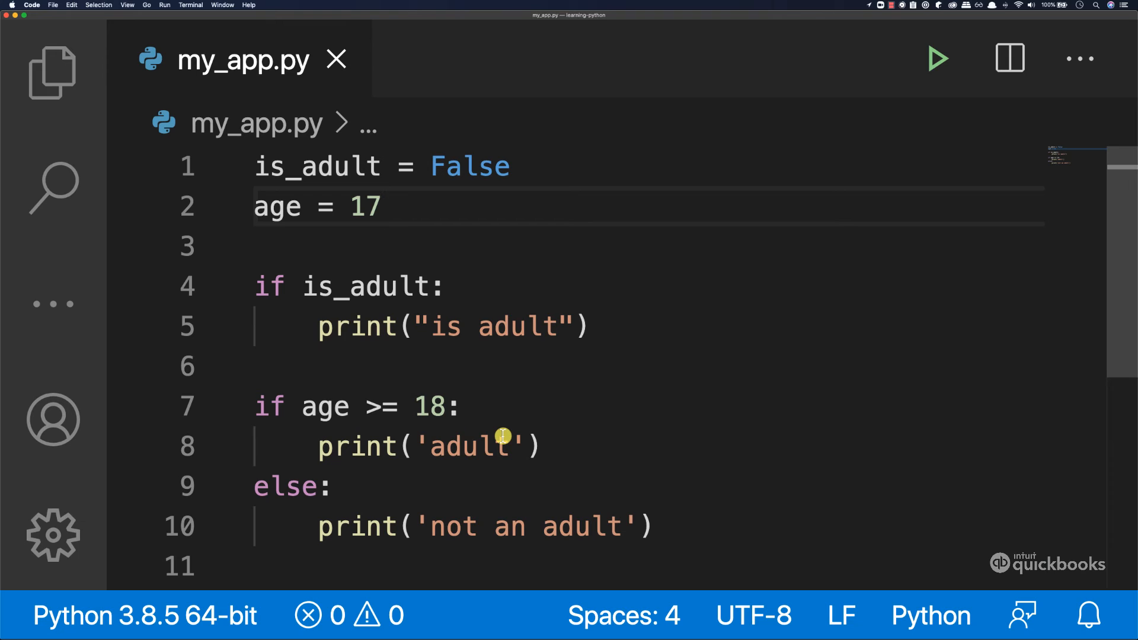
mouse_move(405, 367)
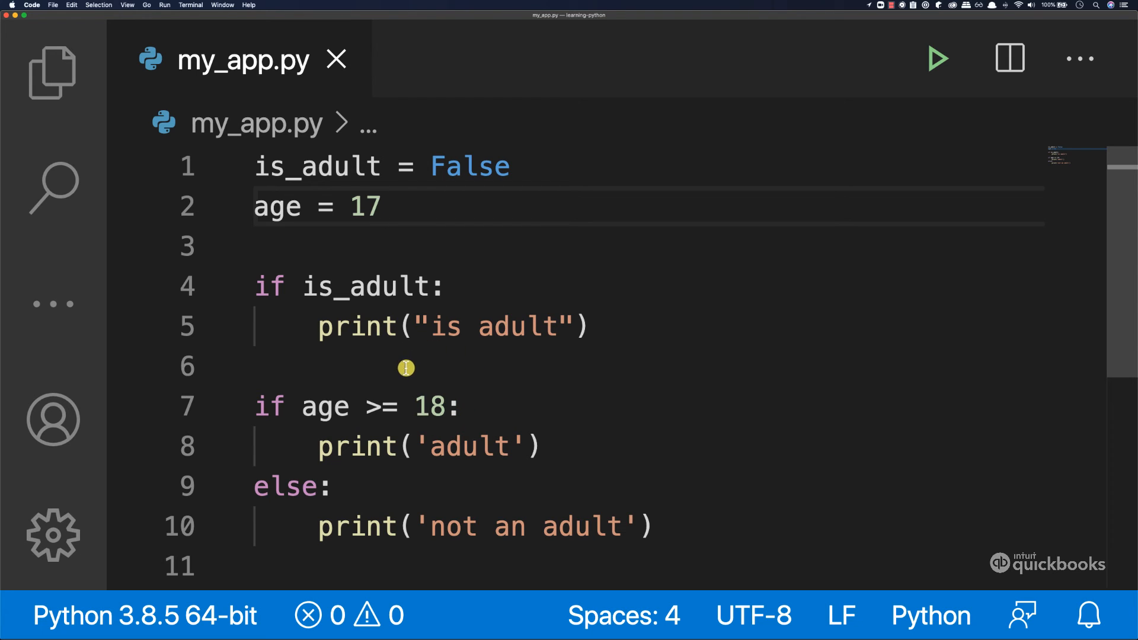
mouse_move(317, 325)
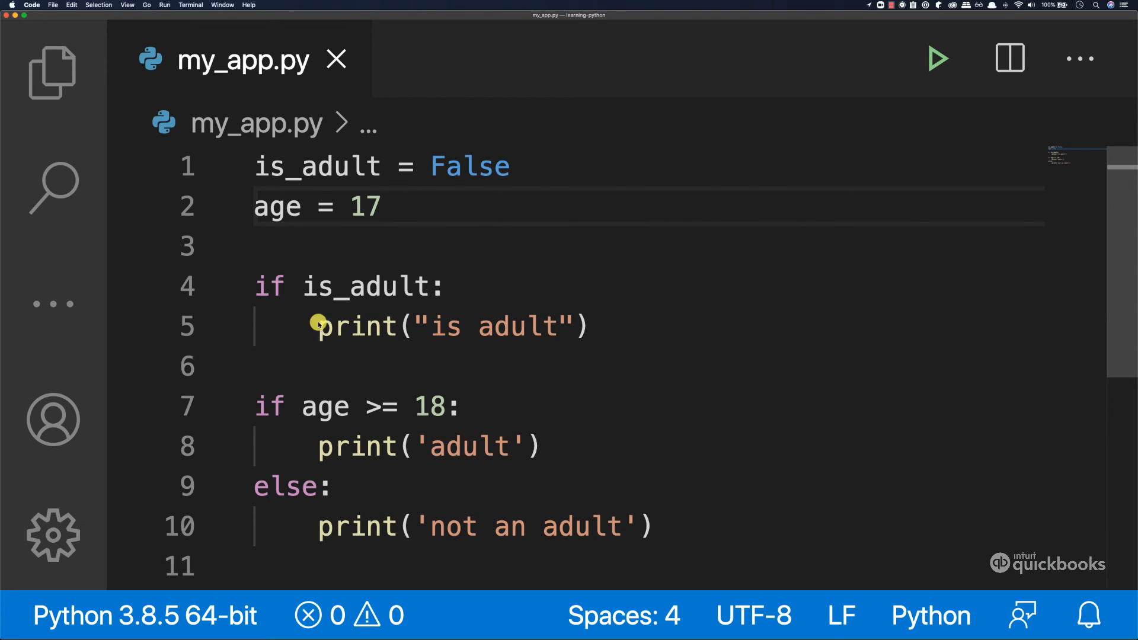
Outdent the print "is adult" line and highlight its missing indentation
click(316, 327)
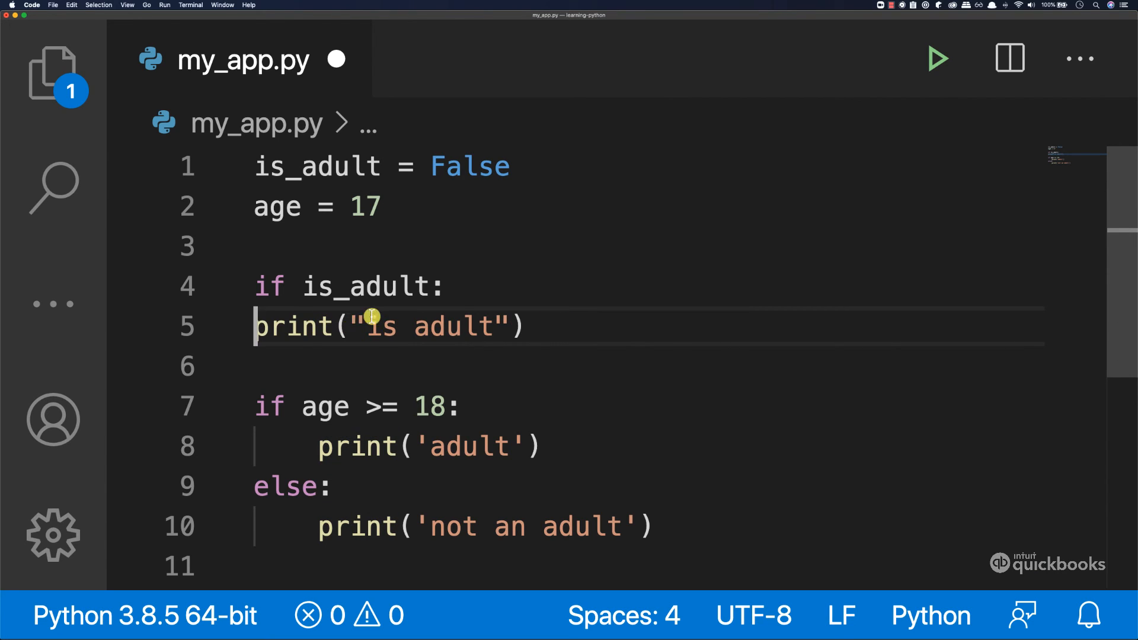
key(Tab)
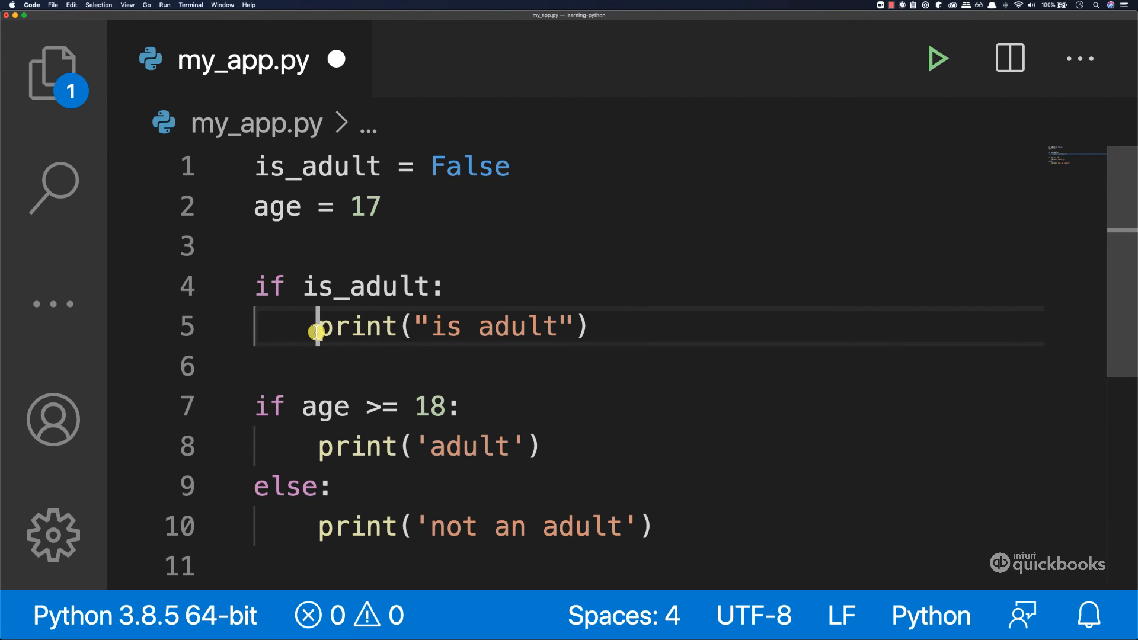
drag(318, 326, 587, 326)
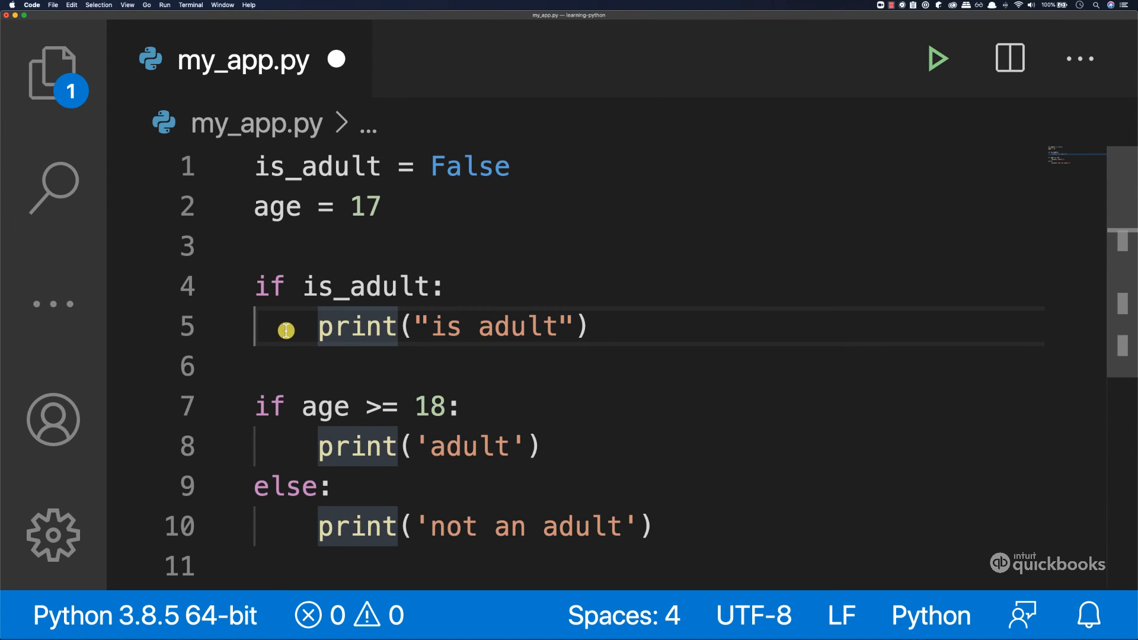
mouse_move(355, 327)
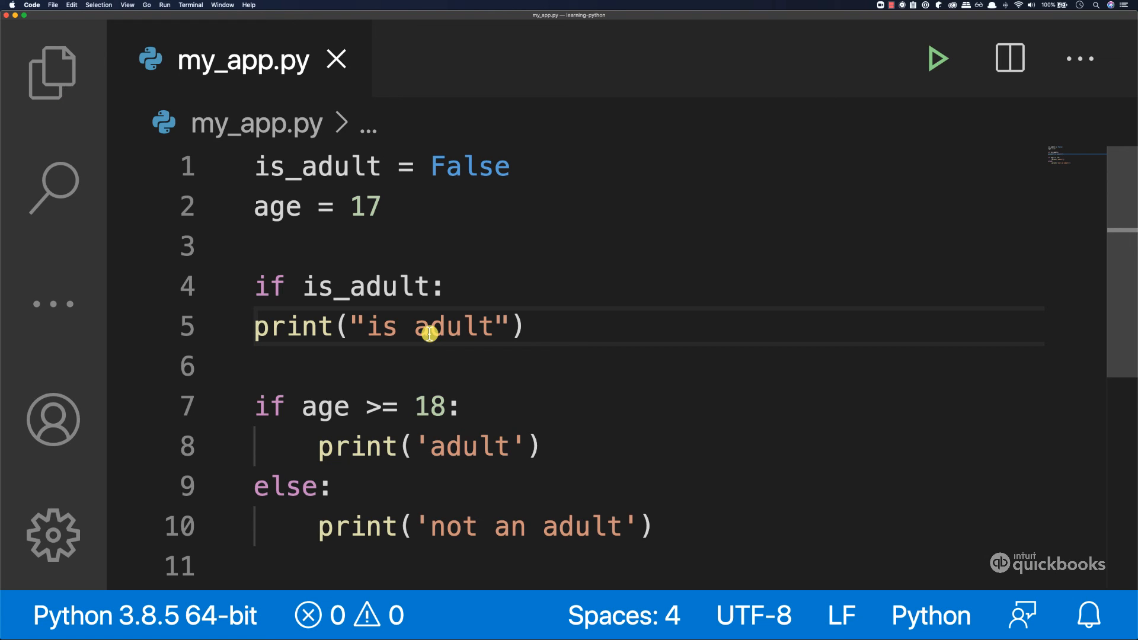
Run my_app.py to show the indentation error, then re-indent the print under if is_adult
click(936, 58)
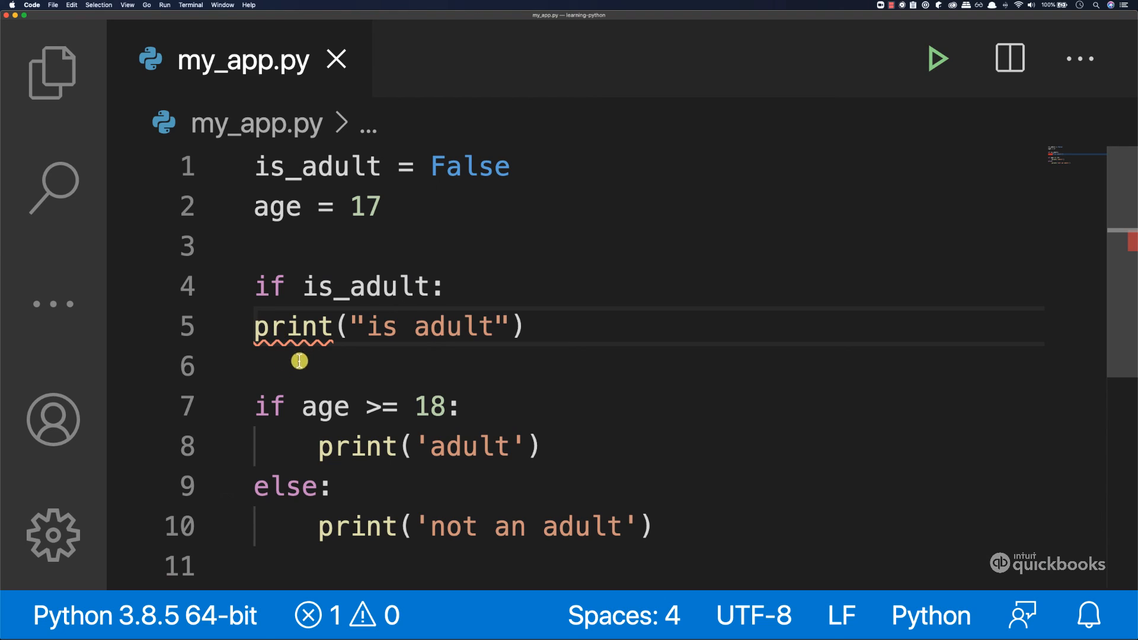
key(Tab)
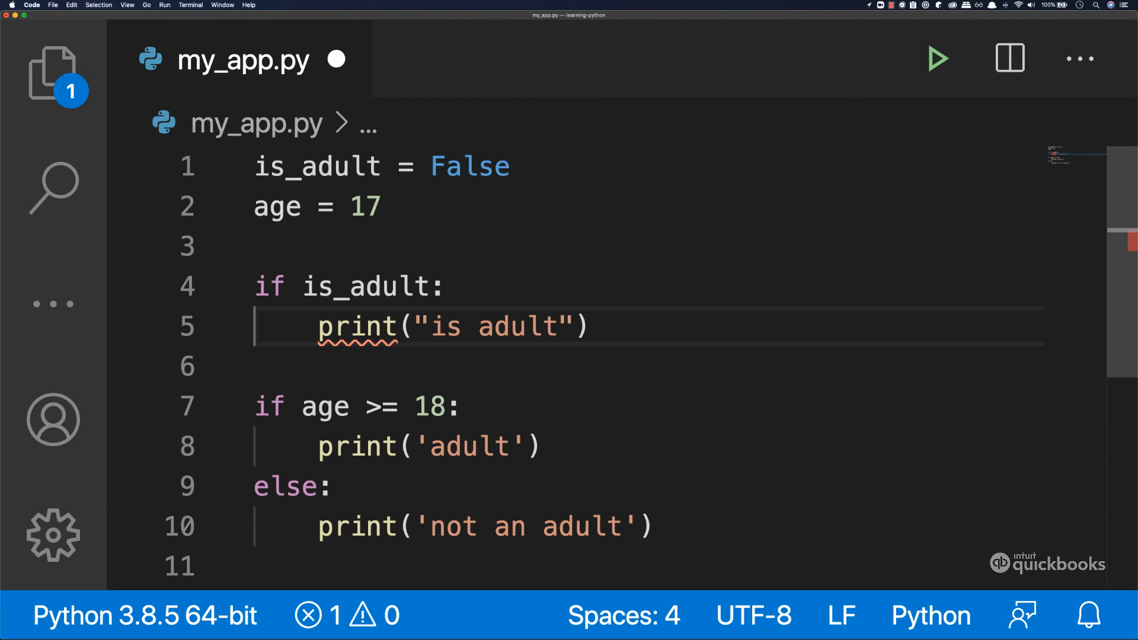